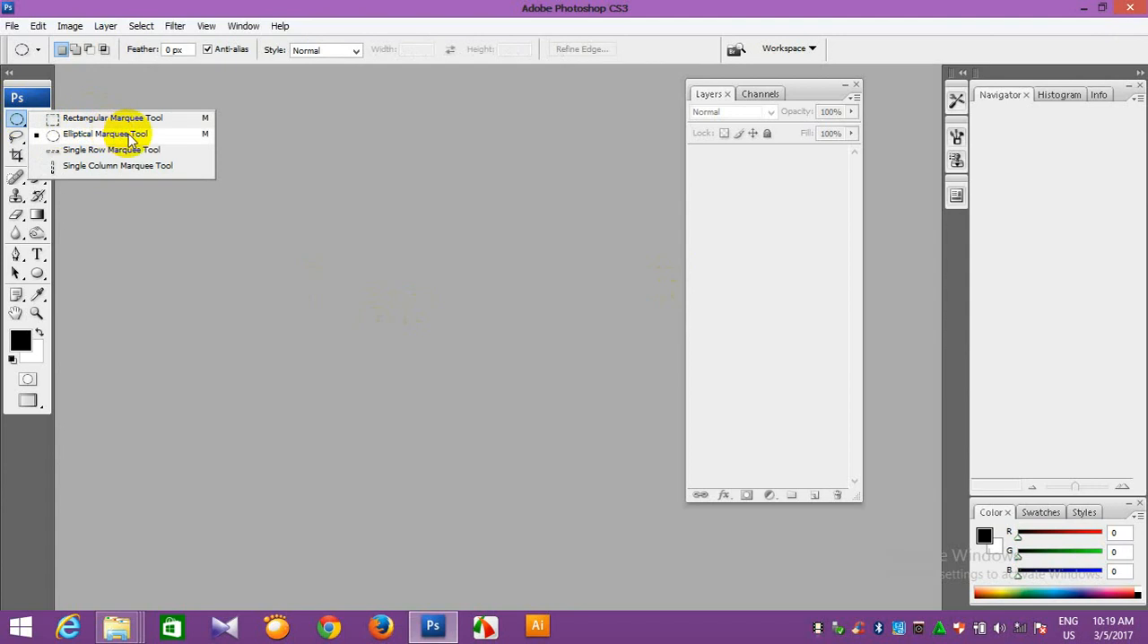
Create a new blank Untitled-1 document using the U.S. Paper preset.
{"action": "left_click", "coordinate": [111, 118]}
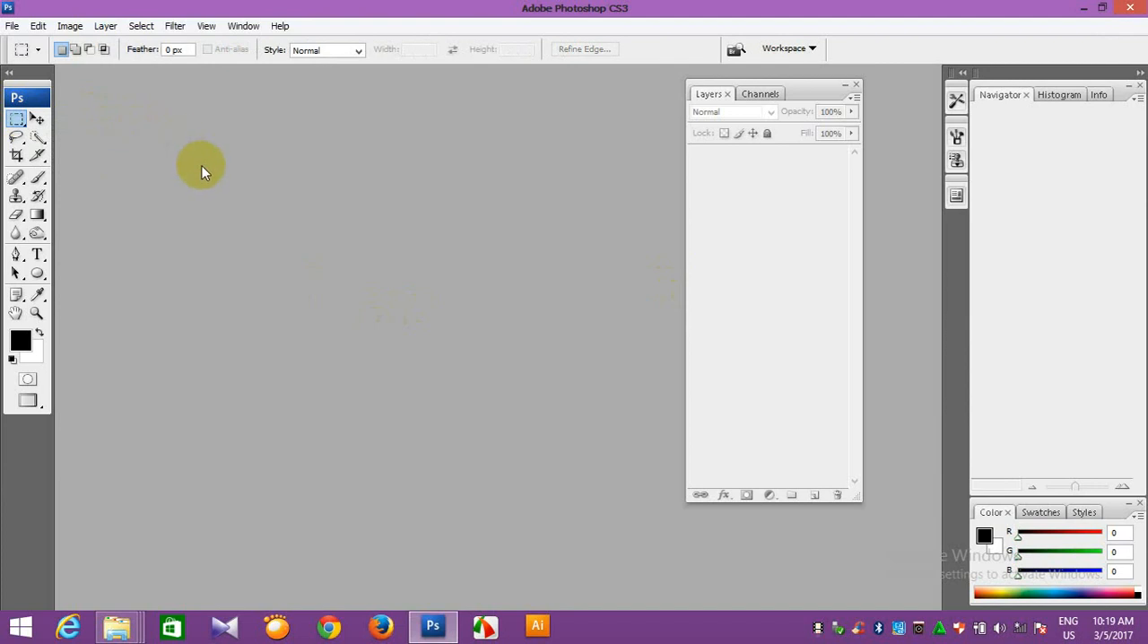
{"action": "mouse_move", "coordinate": [205, 176]}
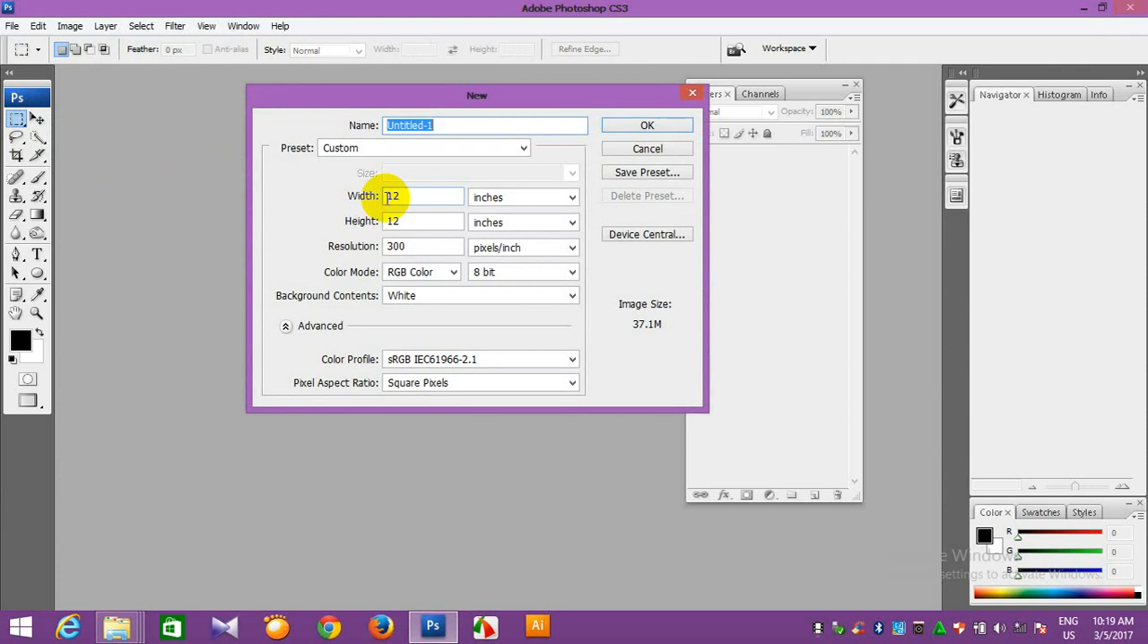
{"action": "mouse_move", "coordinate": [396, 197]}
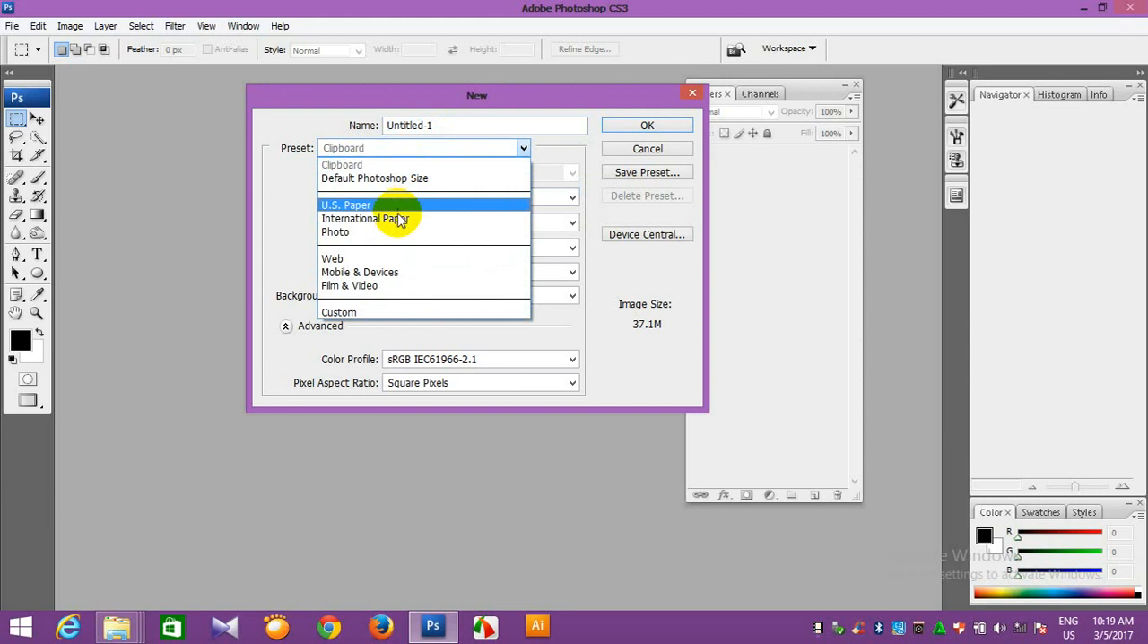
{"action": "left_click", "coordinate": [646, 126]}
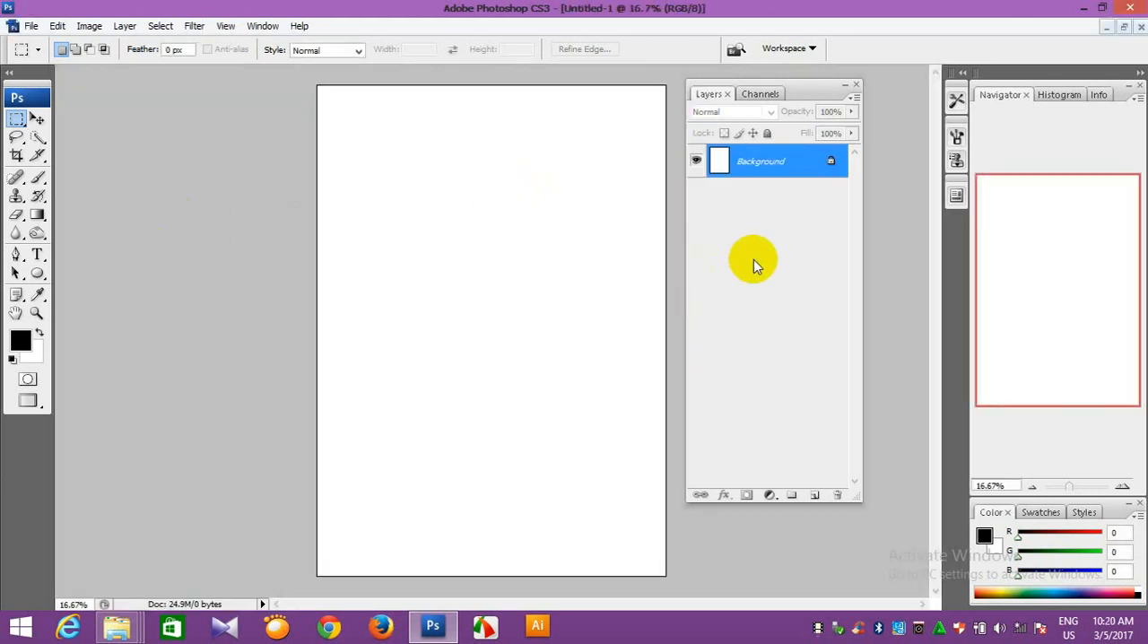
{"action": "mouse_move", "coordinate": [366, 167]}
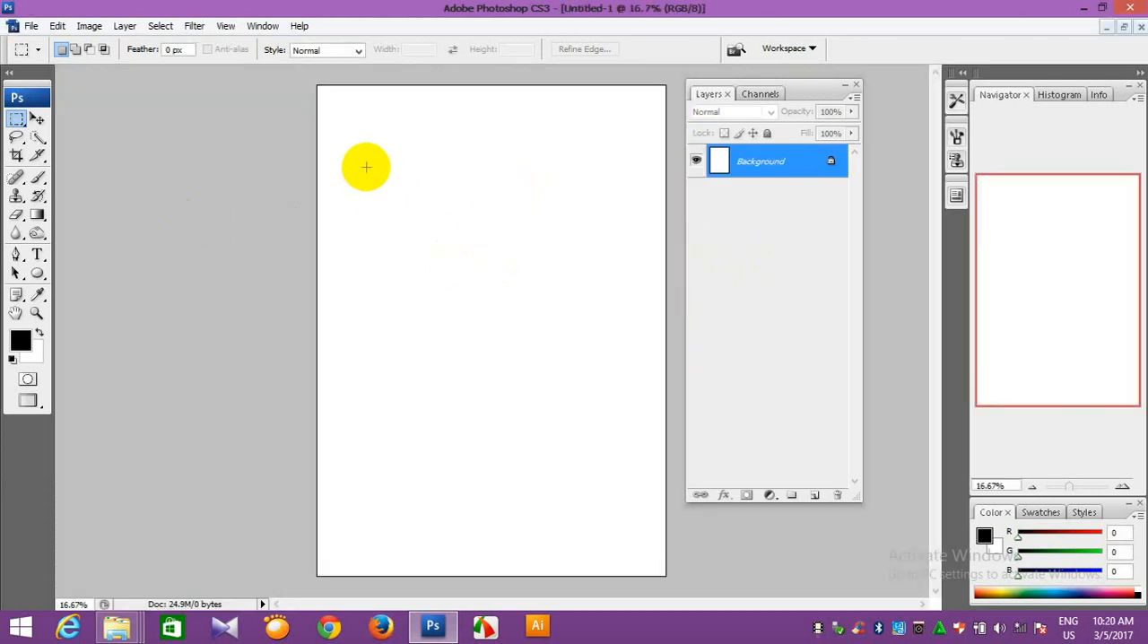
Practise rectangular selections on the page and add an empty Layer 1 above the Background.
{"action": "left_click_drag", "start_coordinate": [366, 167], "coordinate": [635, 247]}
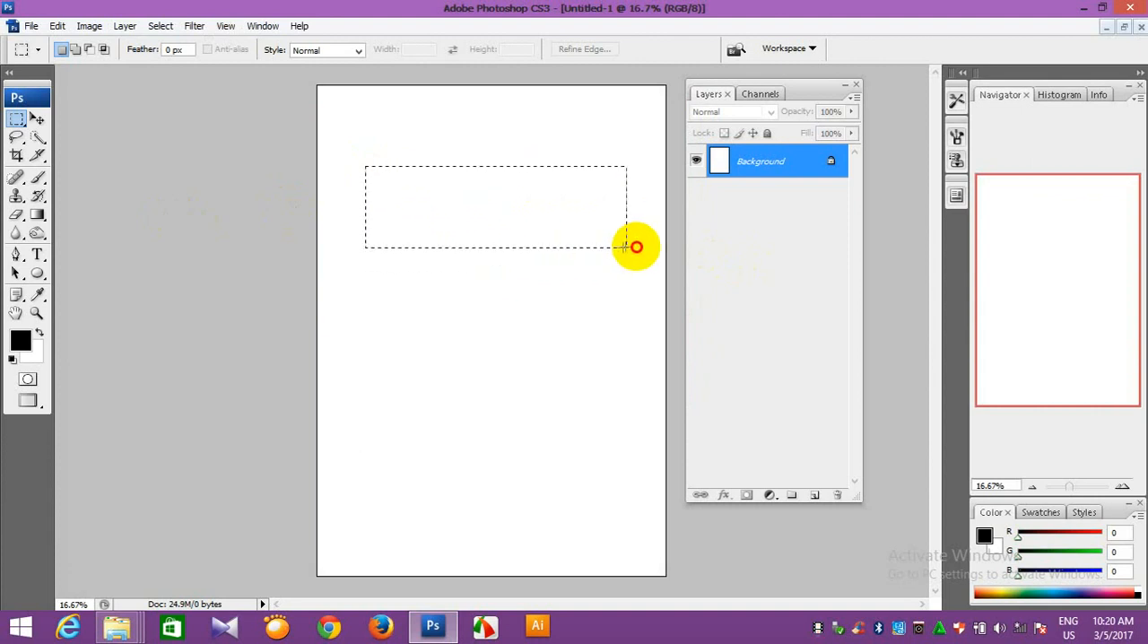
{"action": "left_click_drag", "start_coordinate": [635, 248], "coordinate": [448, 409]}
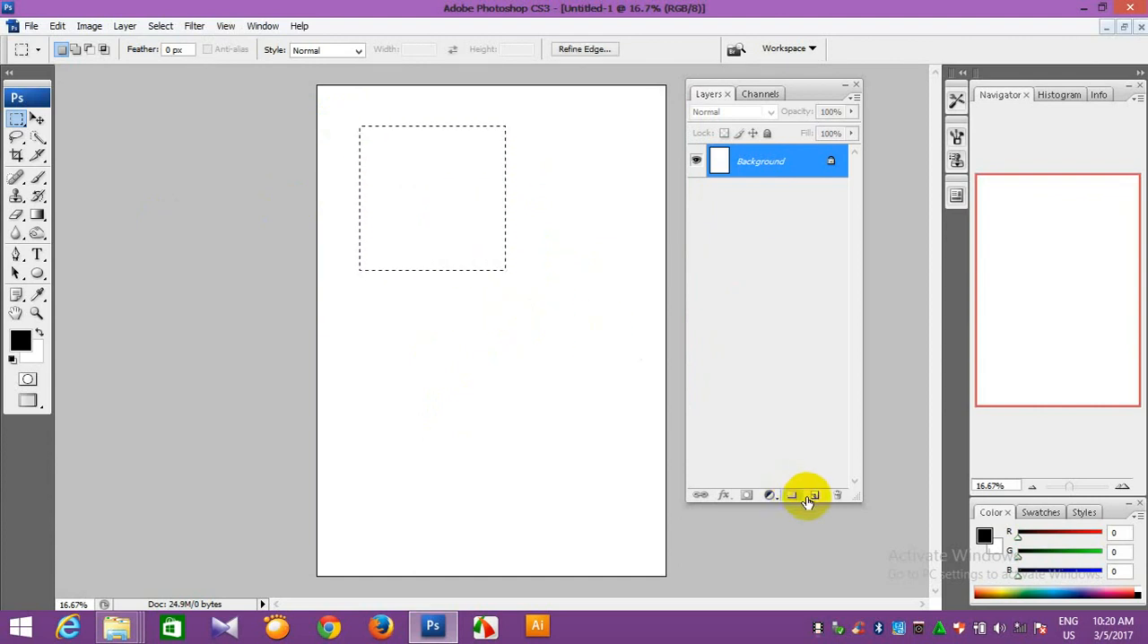
{"action": "left_click", "coordinate": [814, 495]}
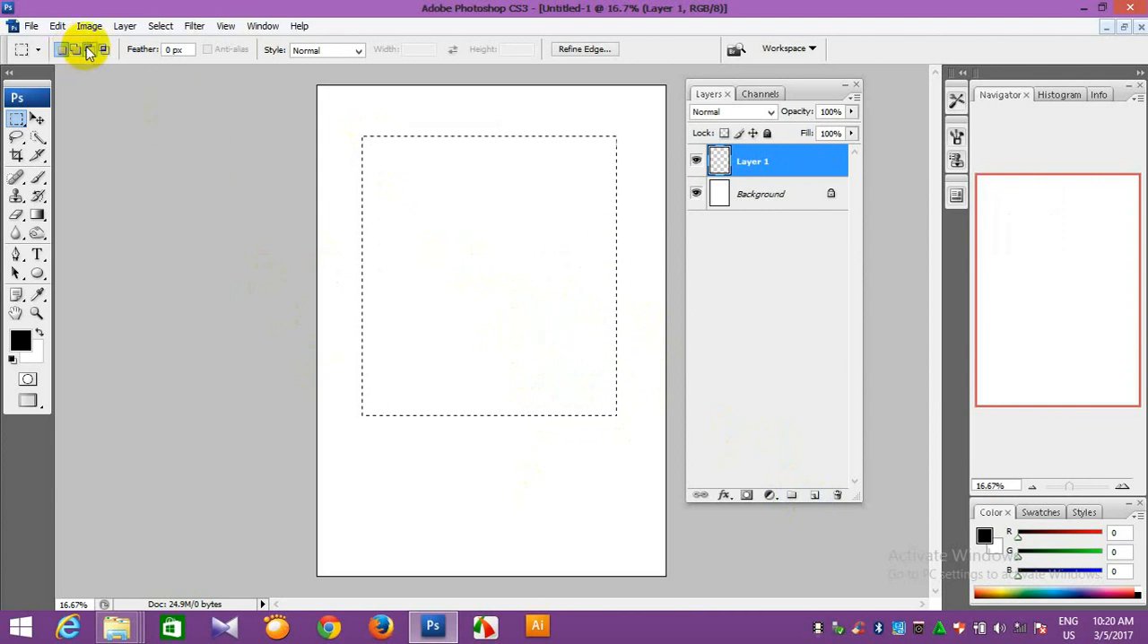
{"action": "mouse_move", "coordinate": [90, 50]}
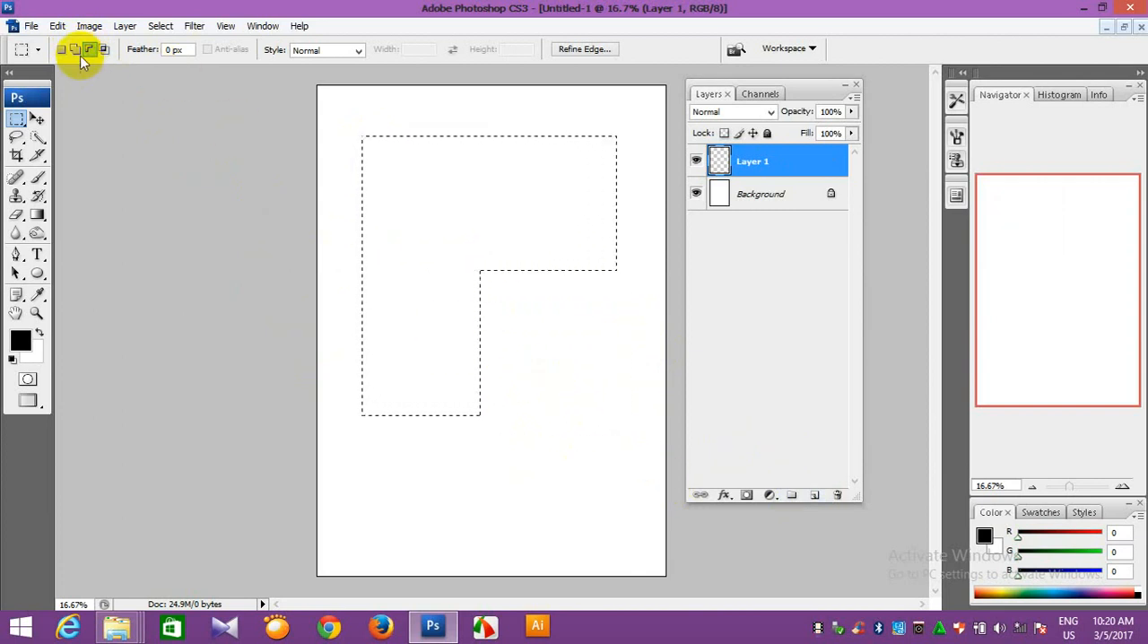
{"action": "mouse_move", "coordinate": [75, 50]}
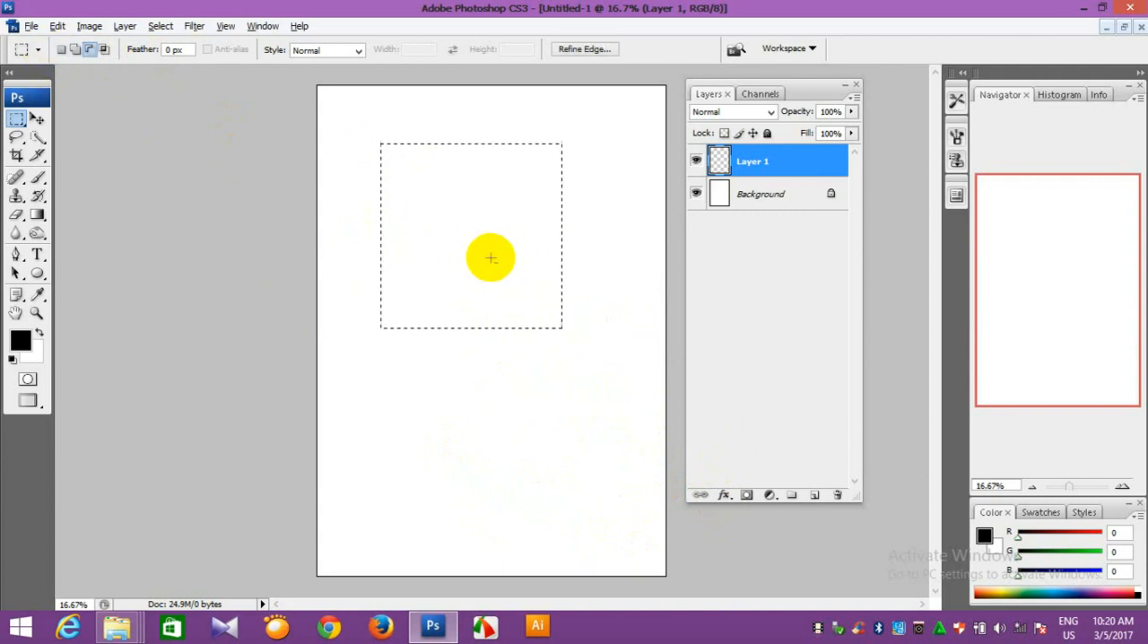
{"action": "left_click_drag", "start_coordinate": [492, 258], "coordinate": [581, 359]}
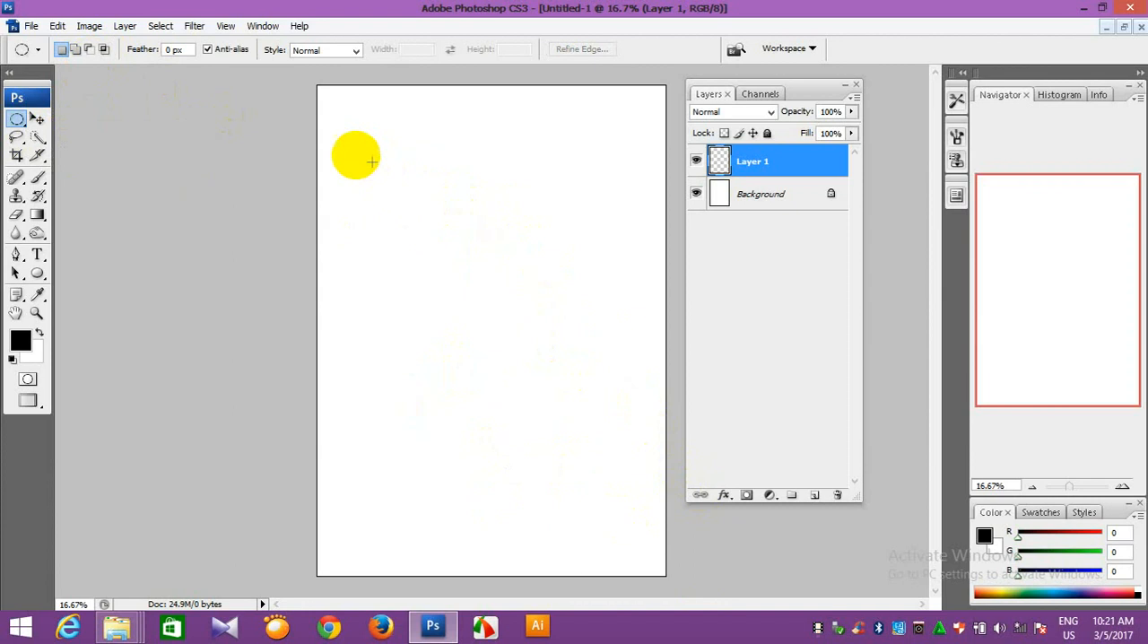
Select circles and an oval near the top left and page centre with the Elliptical Marquee.
{"action": "left_click_drag", "start_coordinate": [355, 160], "coordinate": [531, 323]}
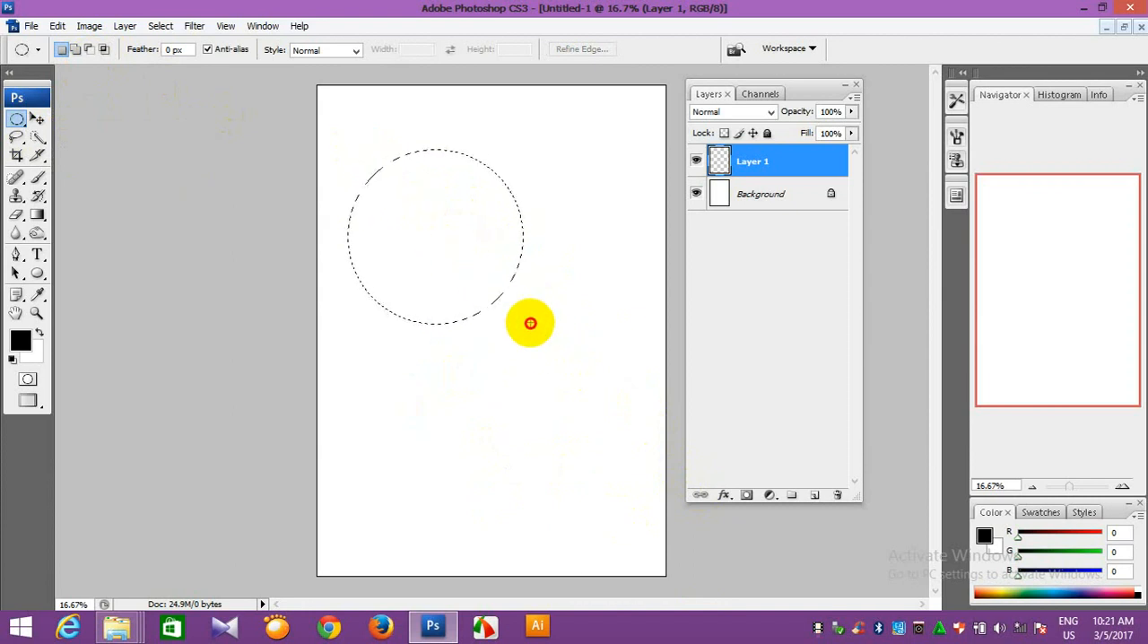
{"action": "left_click_drag", "start_coordinate": [531, 323], "coordinate": [509, 280]}
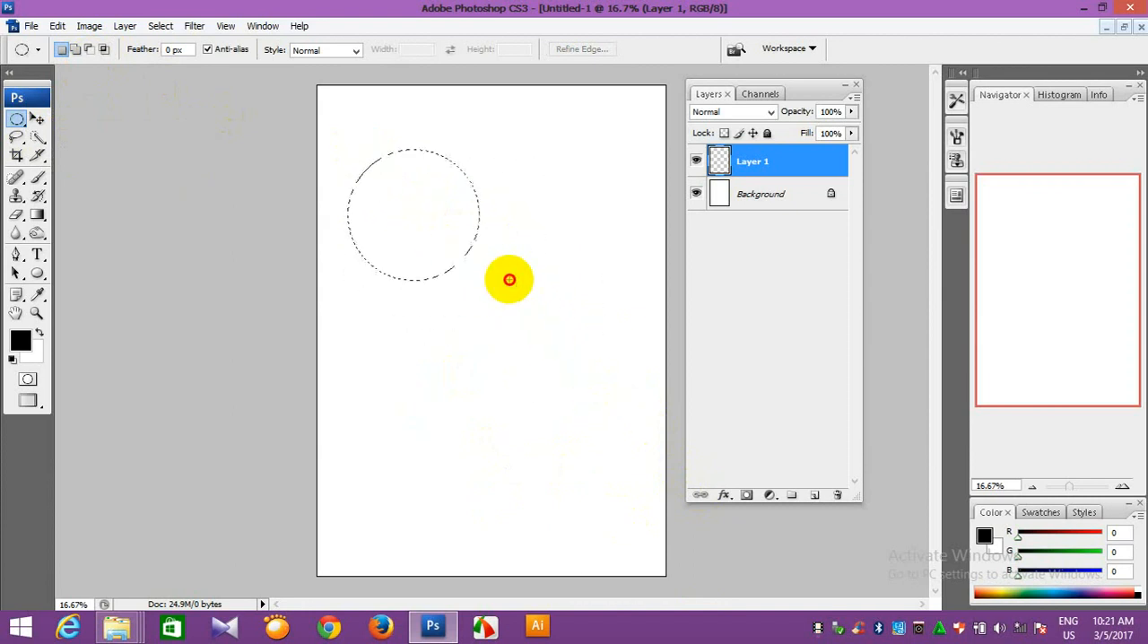
{"action": "left_click_drag", "start_coordinate": [509, 280], "coordinate": [536, 319]}
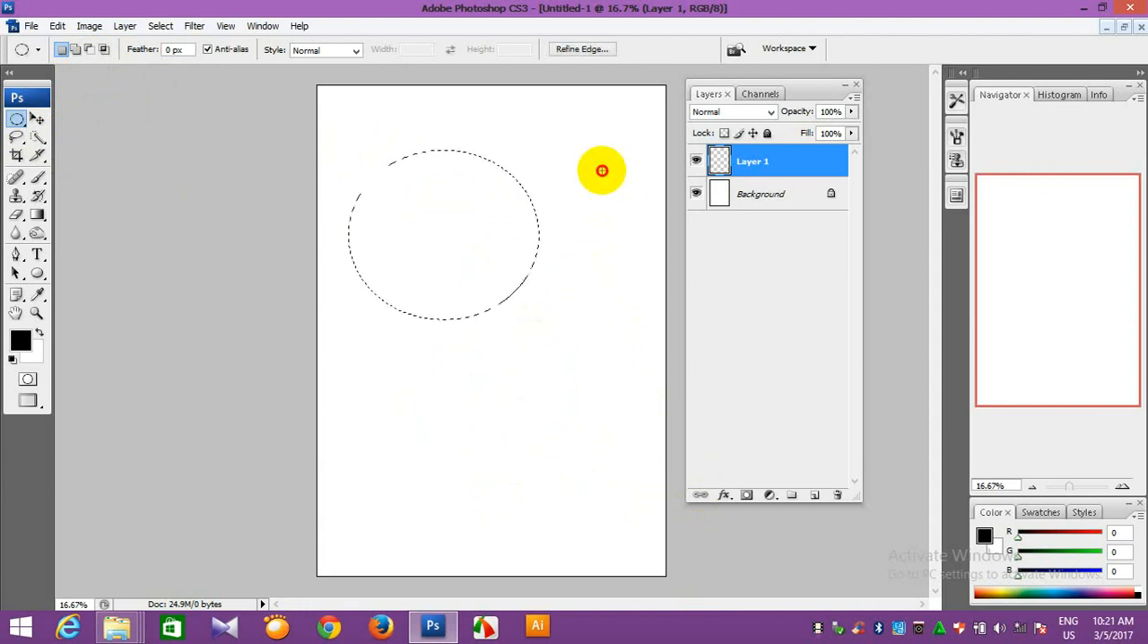
{"action": "left_click_drag", "start_coordinate": [601, 170], "coordinate": [674, 352]}
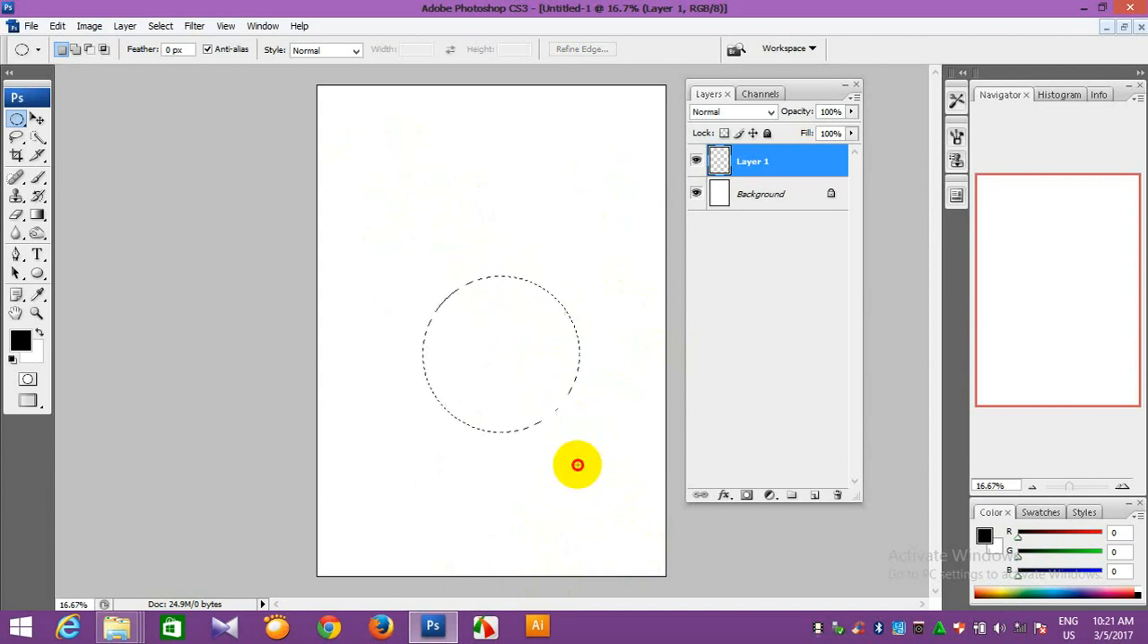
Clear the selection and redraw circle selections toward the upper right, adjusting their size.
{"action": "left_click_drag", "start_coordinate": [578, 465], "coordinate": [495, 151]}
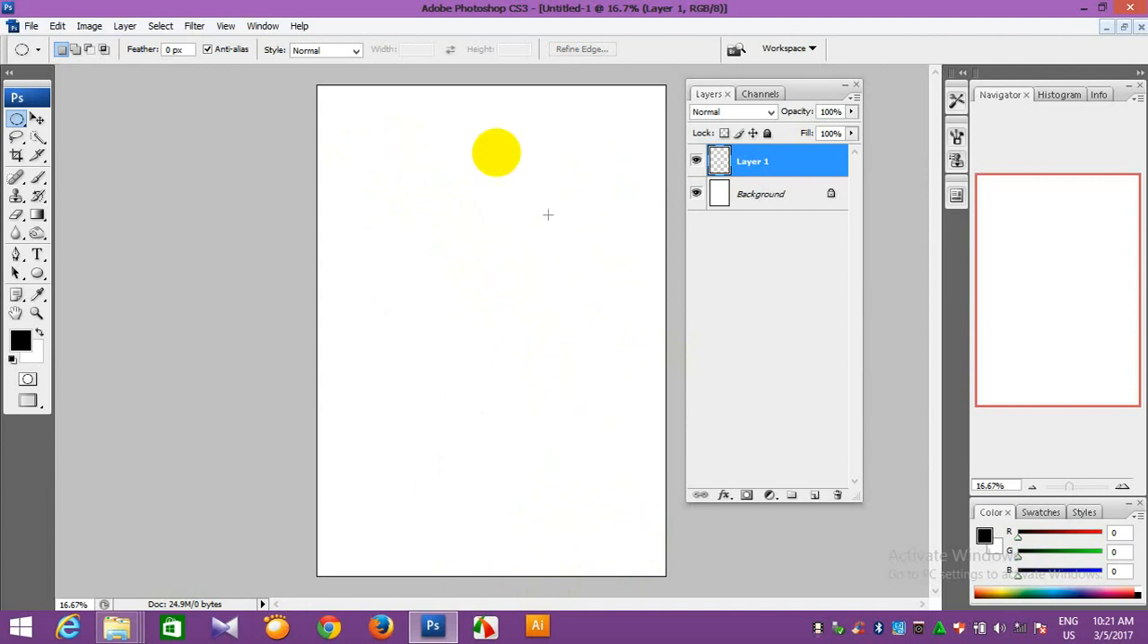
{"action": "left_click_drag", "start_coordinate": [495, 153], "coordinate": [416, 165]}
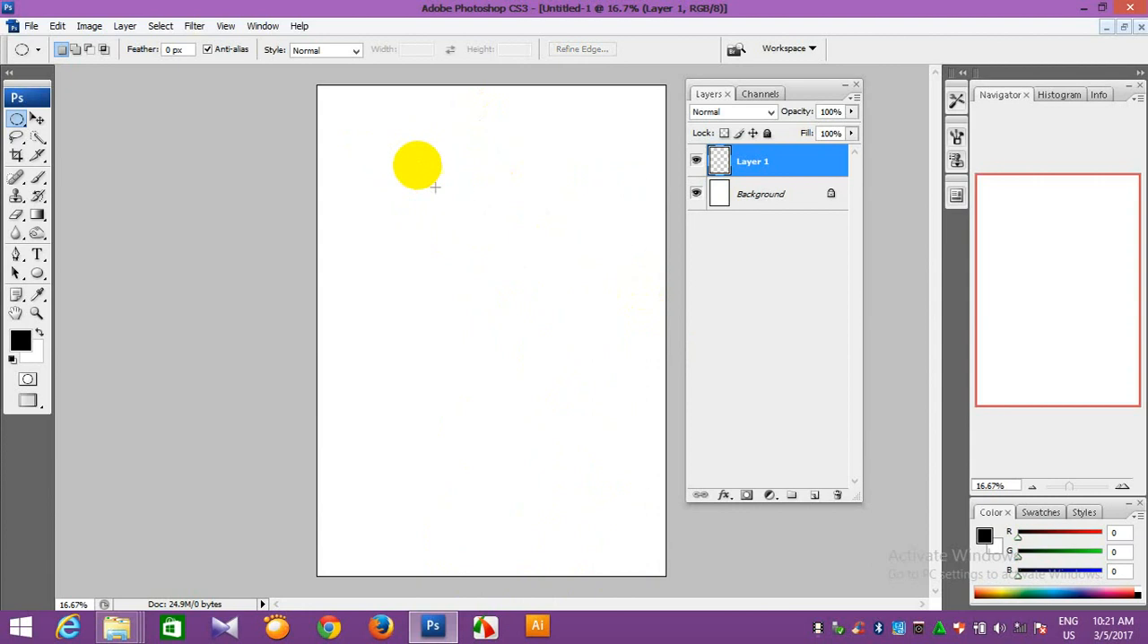
{"action": "left_click_drag", "start_coordinate": [416, 165], "coordinate": [516, 294]}
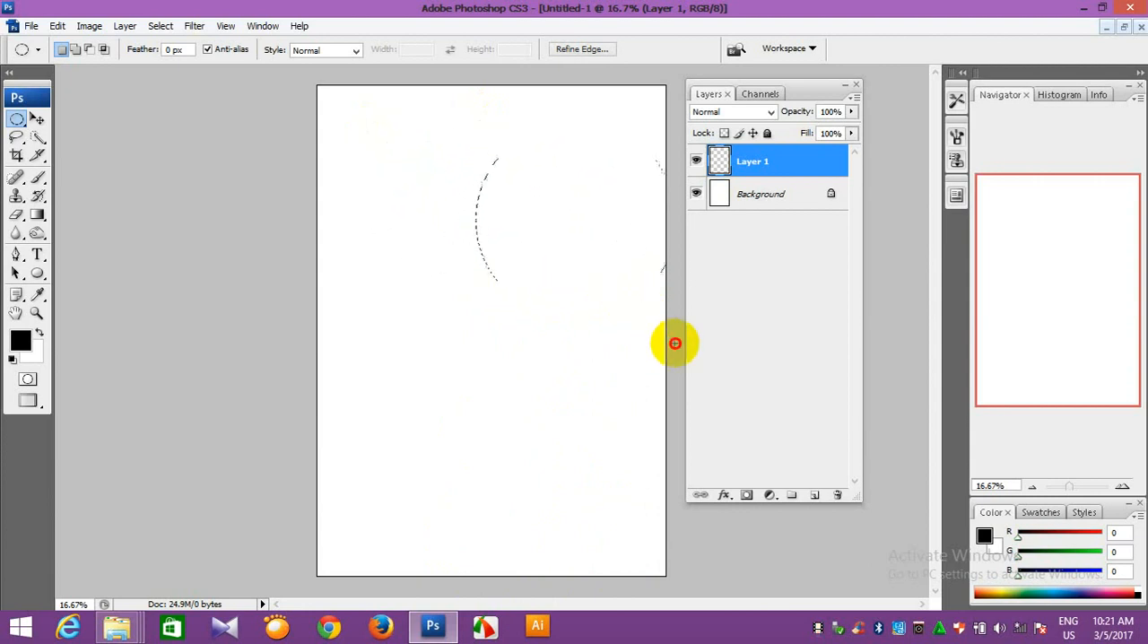
{"action": "left_click_drag", "start_coordinate": [674, 345], "coordinate": [628, 322]}
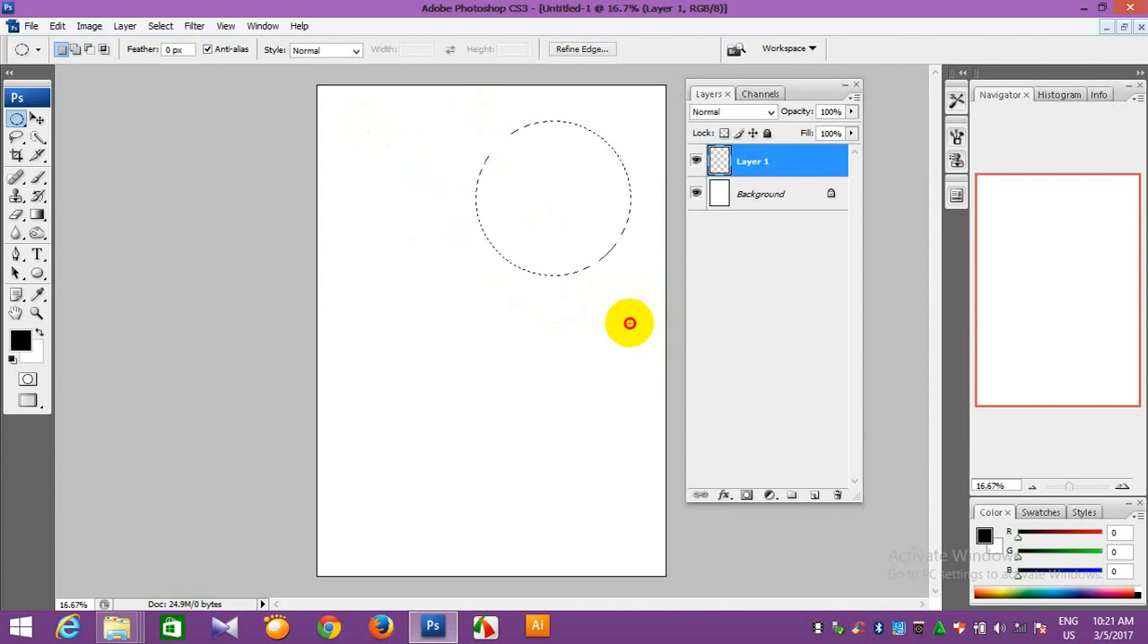
{"action": "left_click_drag", "start_coordinate": [630, 323], "coordinate": [493, 547]}
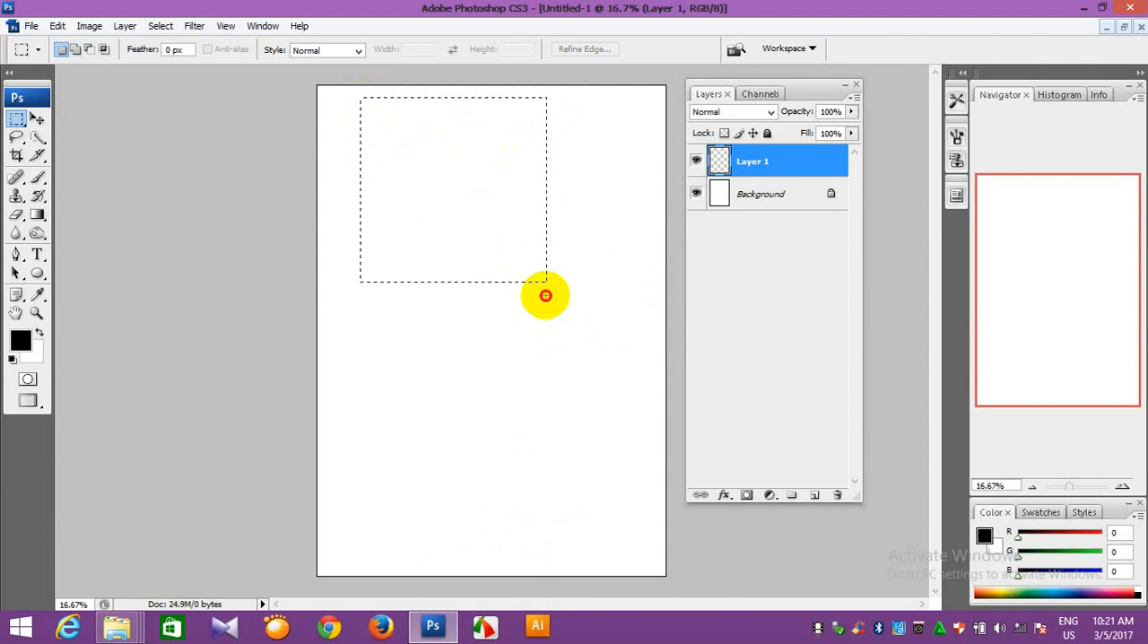
Select a small rectangle near the page bottom, then Deselect everything.
{"action": "left_click_drag", "start_coordinate": [545, 294], "coordinate": [495, 470]}
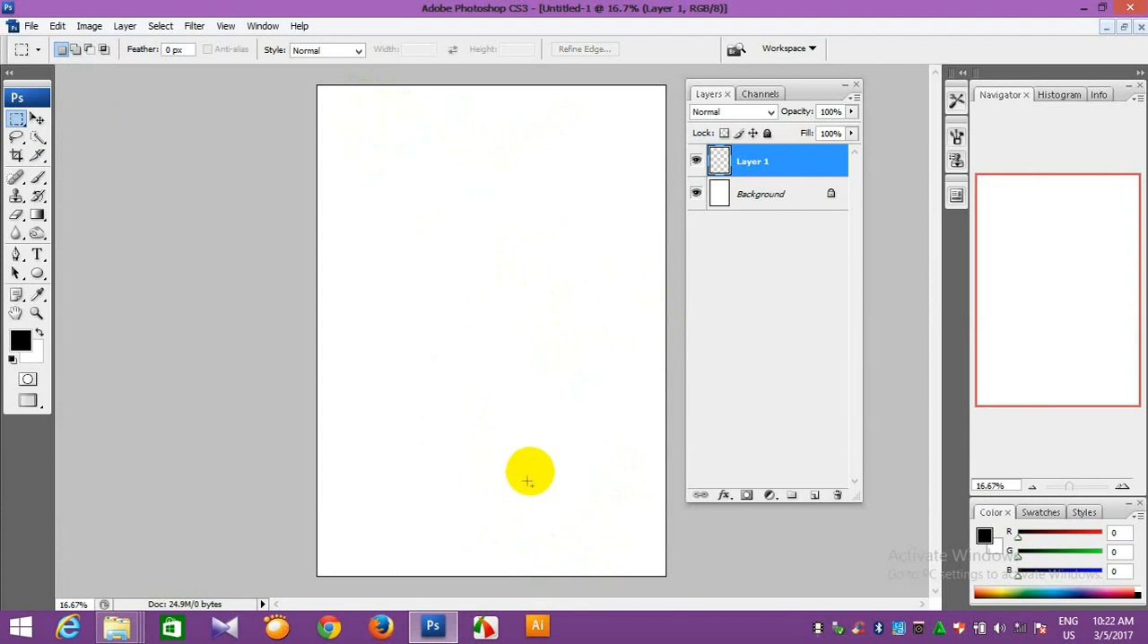
{"action": "left_click_drag", "start_coordinate": [411, 384], "coordinate": [529, 475]}
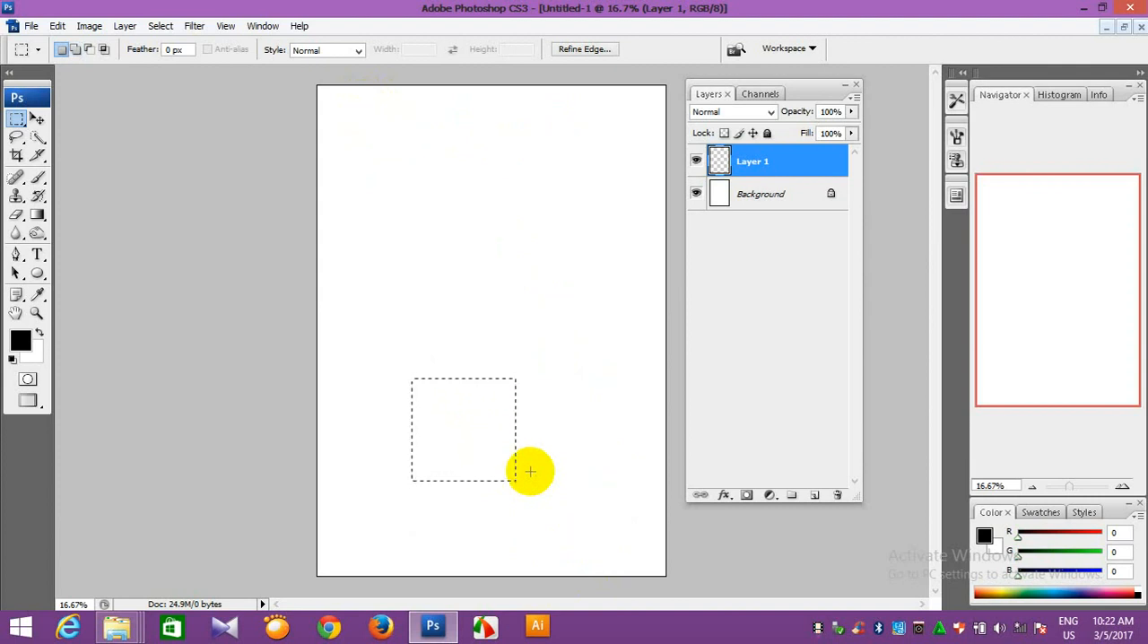
{"action": "mouse_move", "coordinate": [527, 467]}
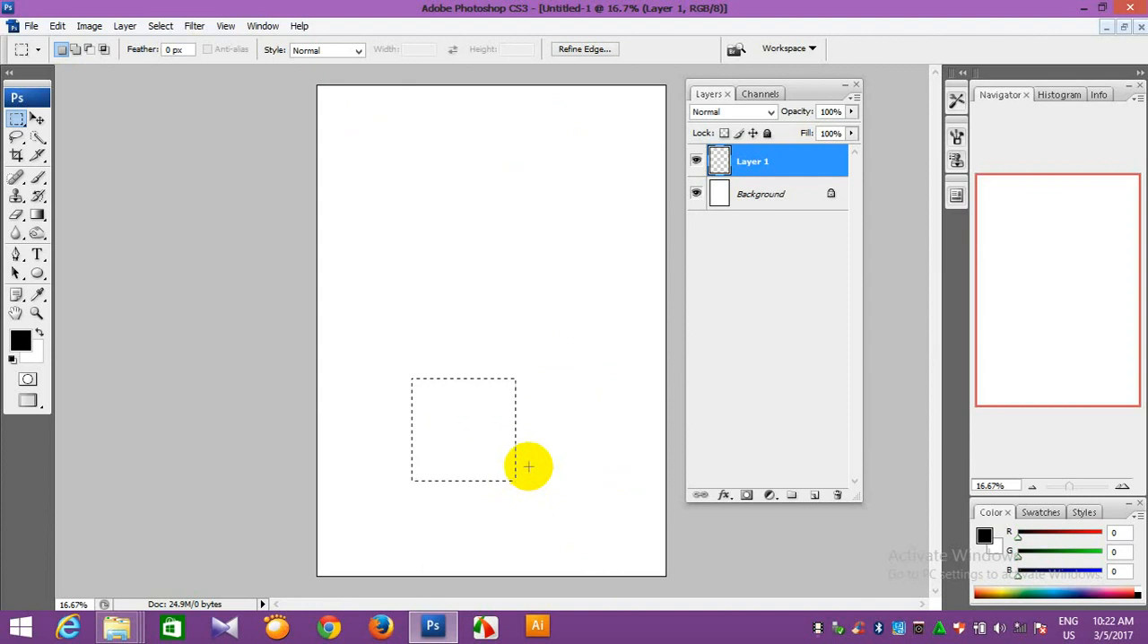
{"action": "right_click", "coordinate": [528, 466]}
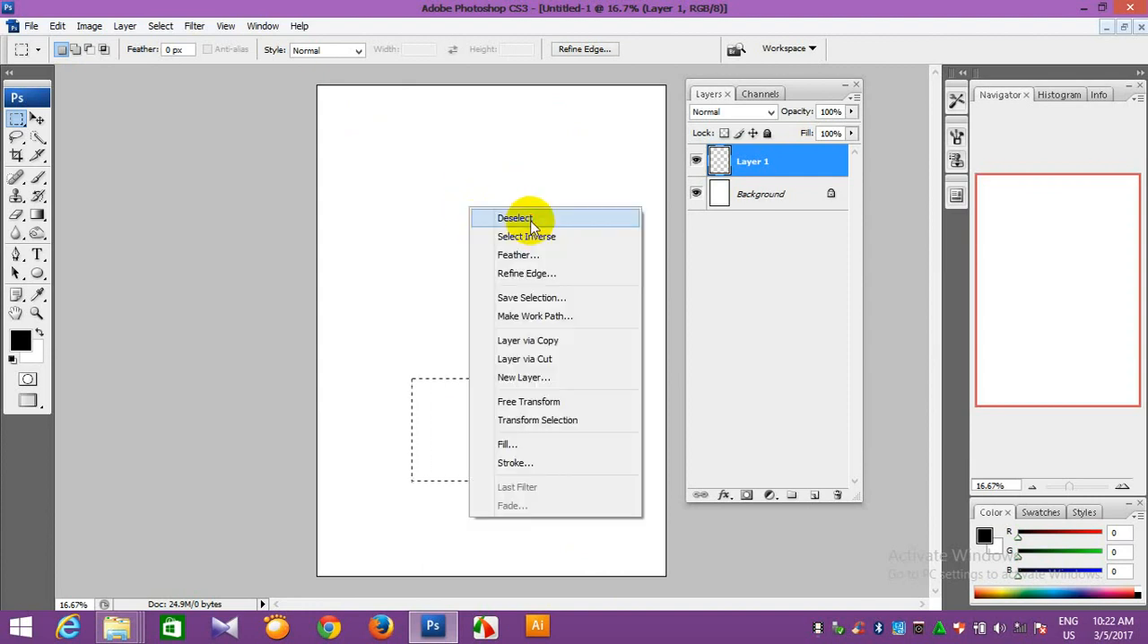
{"action": "left_click", "coordinate": [513, 218]}
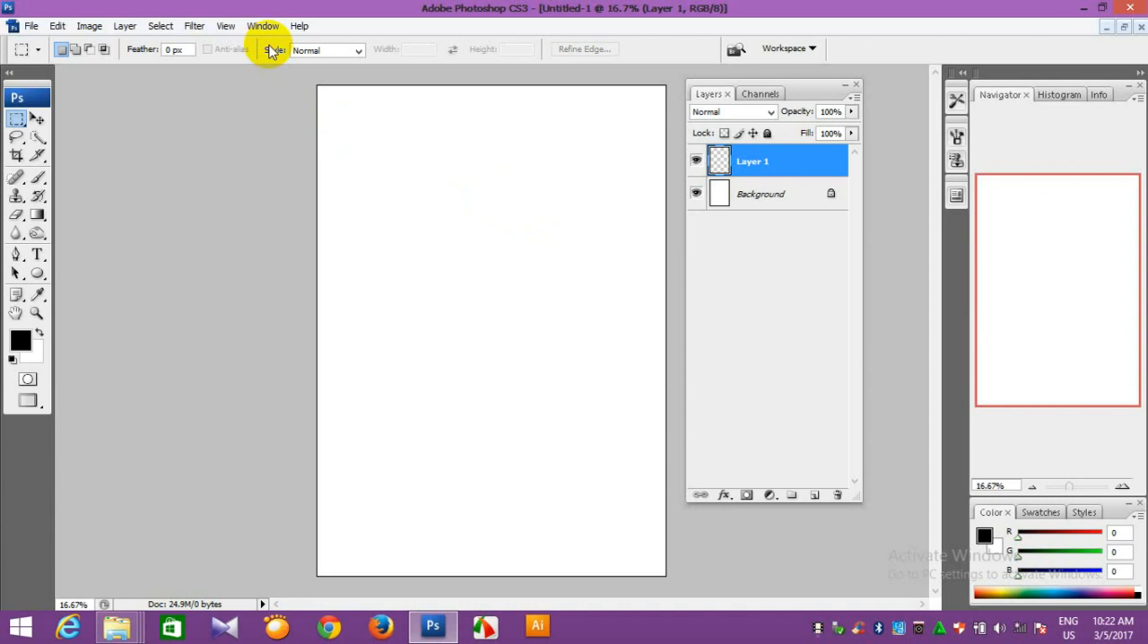
{"action": "mouse_move", "coordinate": [348, 56]}
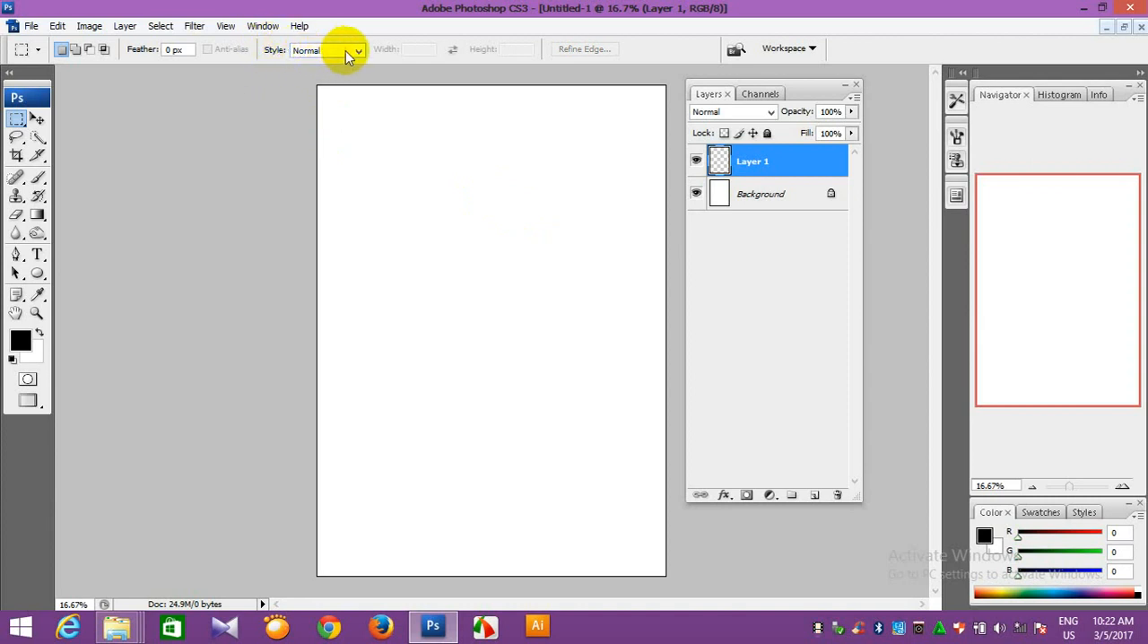
Set the marquee Style to Fixed Size 1 in × 1 in and place a square at the left edge.
{"action": "left_click", "coordinate": [357, 50]}
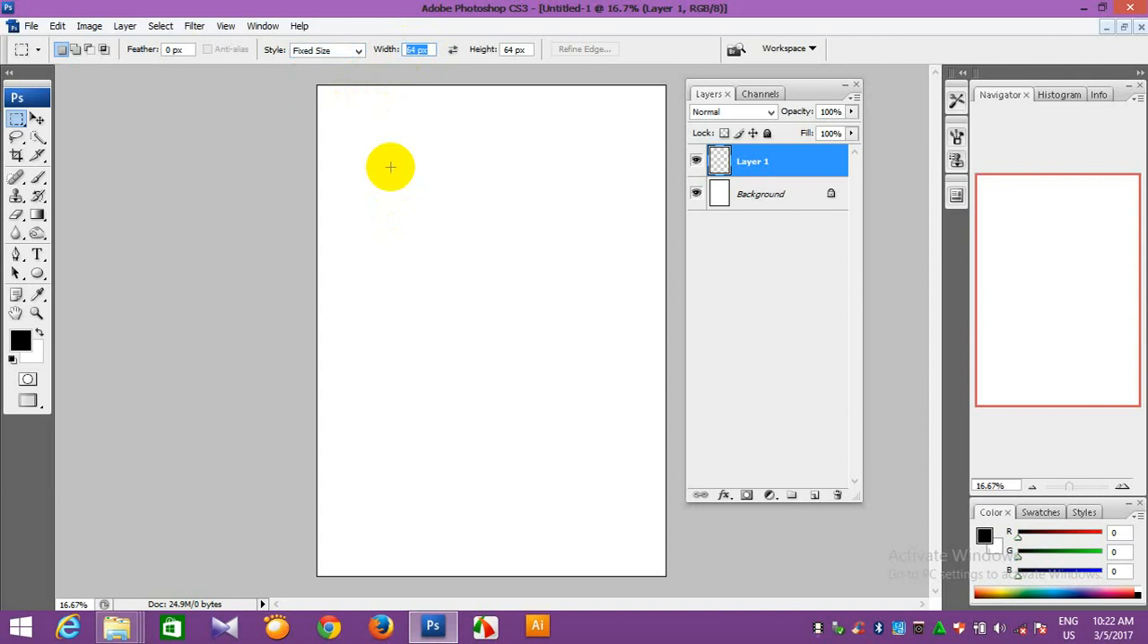
{"action": "type", "text": "1 in"}
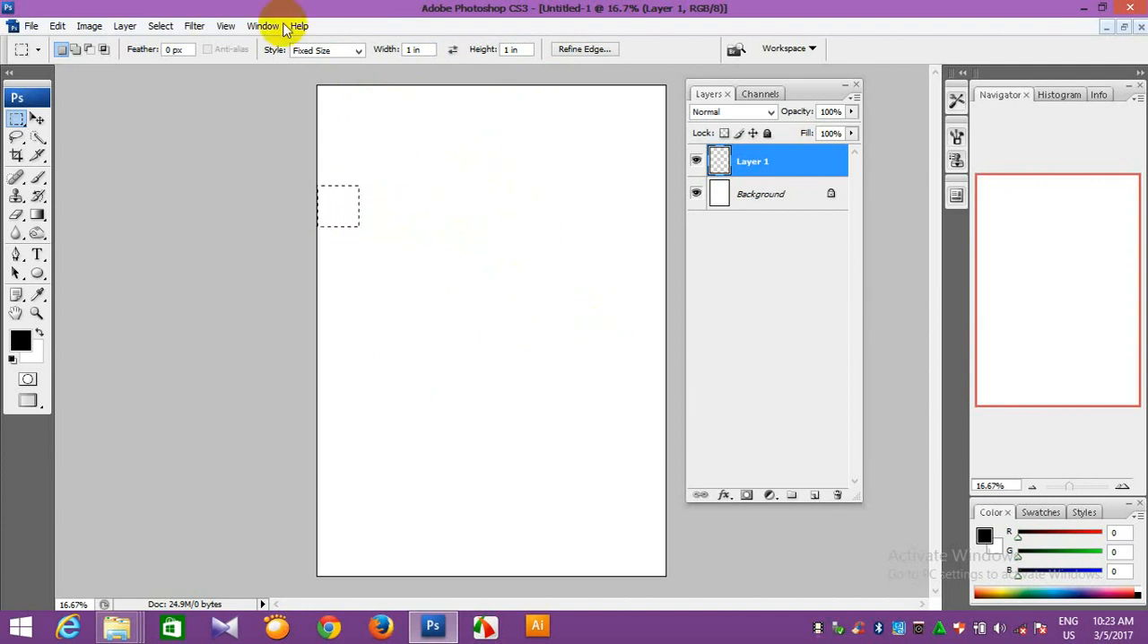
Show rulers, measure one-inch margins with the square selection for guides, then Deselect.
{"action": "left_click", "coordinate": [226, 25]}
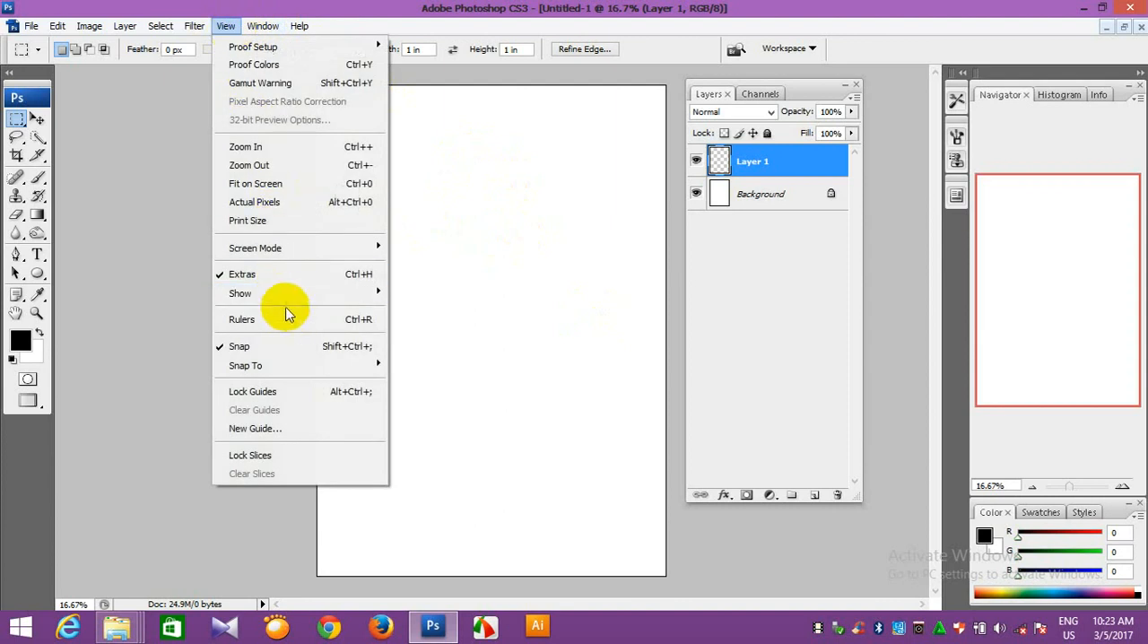
{"action": "mouse_move", "coordinate": [240, 319]}
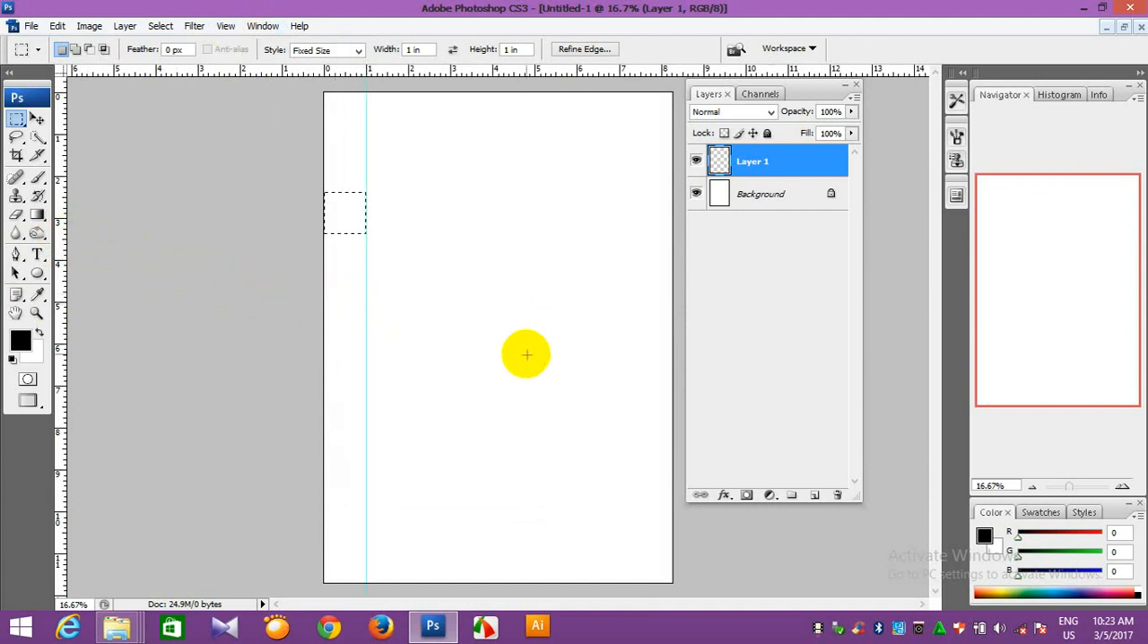
{"action": "mouse_move", "coordinate": [524, 273]}
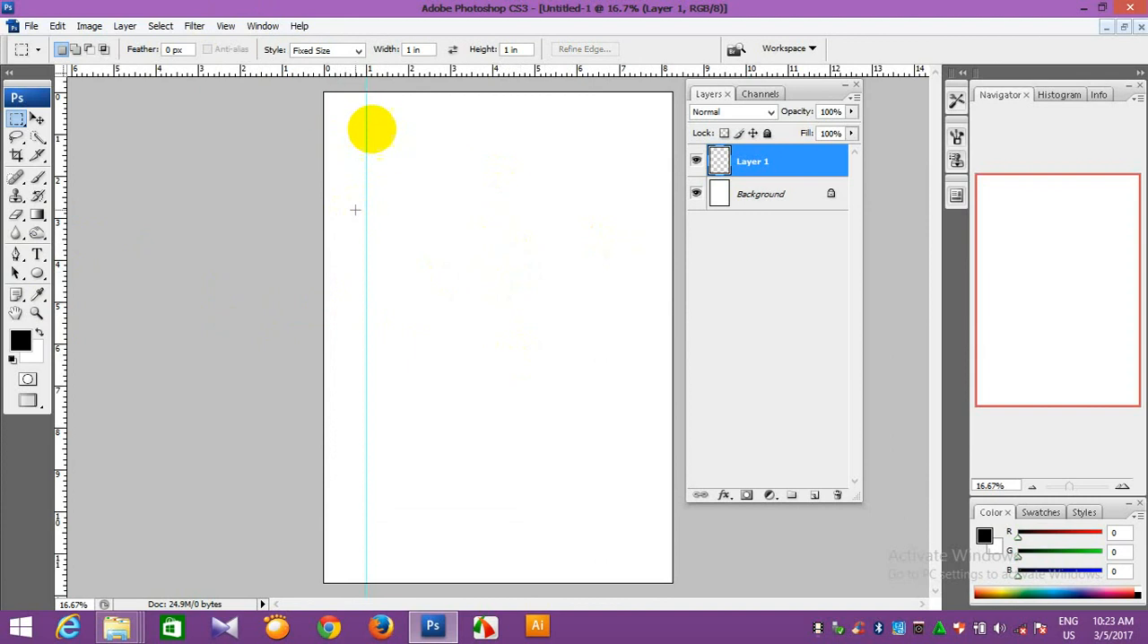
{"action": "left_click_drag", "start_coordinate": [373, 129], "coordinate": [356, 229]}
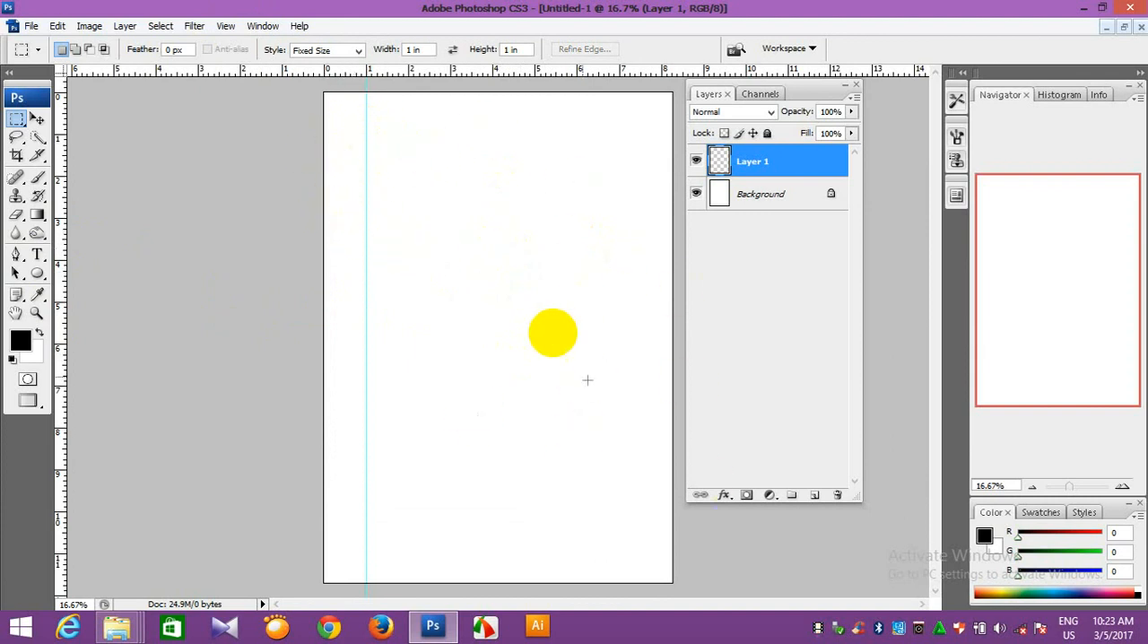
{"action": "left_click_drag", "start_coordinate": [552, 333], "coordinate": [450, 197]}
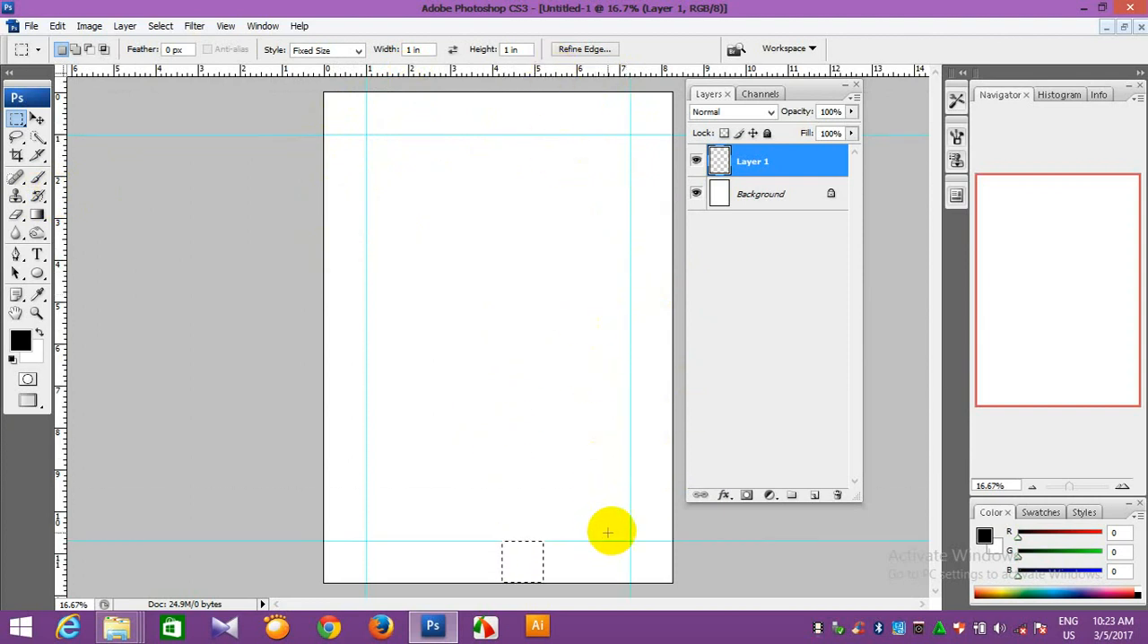
{"action": "right_click", "coordinate": [608, 533]}
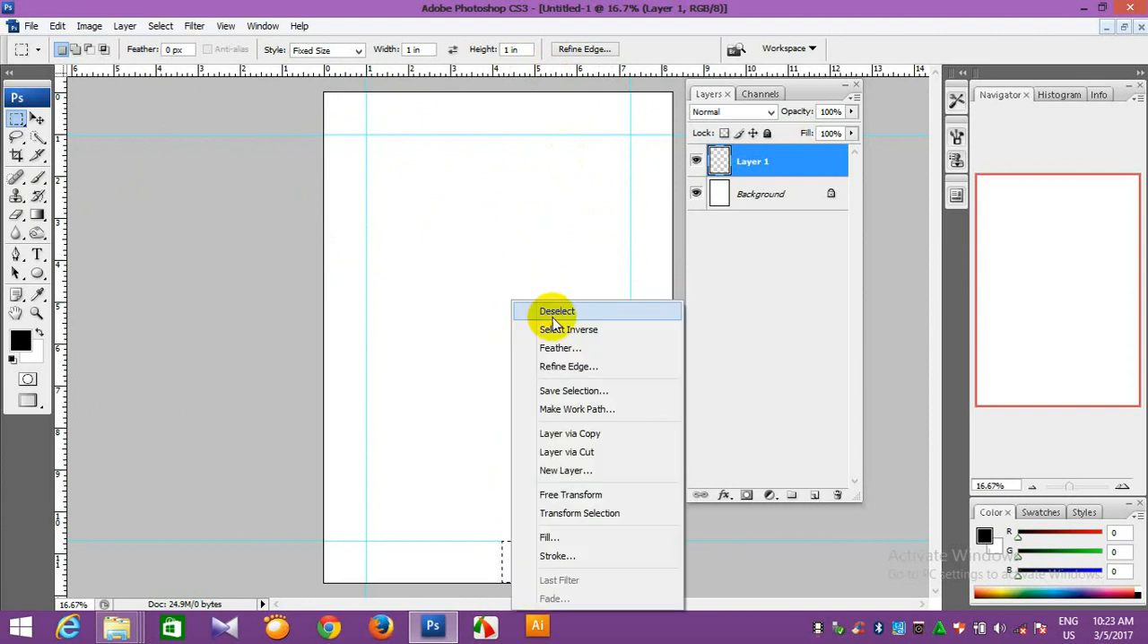
{"action": "left_click", "coordinate": [556, 311]}
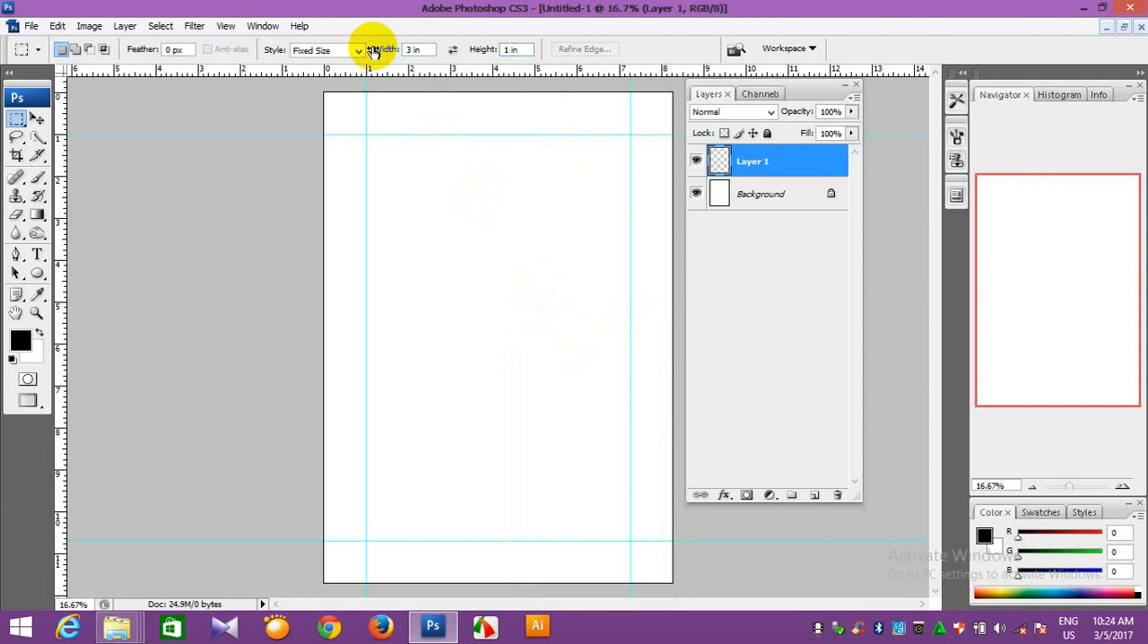
Place a fixed 3 × 1 in selection, fill it black on Layer 2 and move the bar to the lower middle.
{"action": "left_click", "coordinate": [448, 211]}
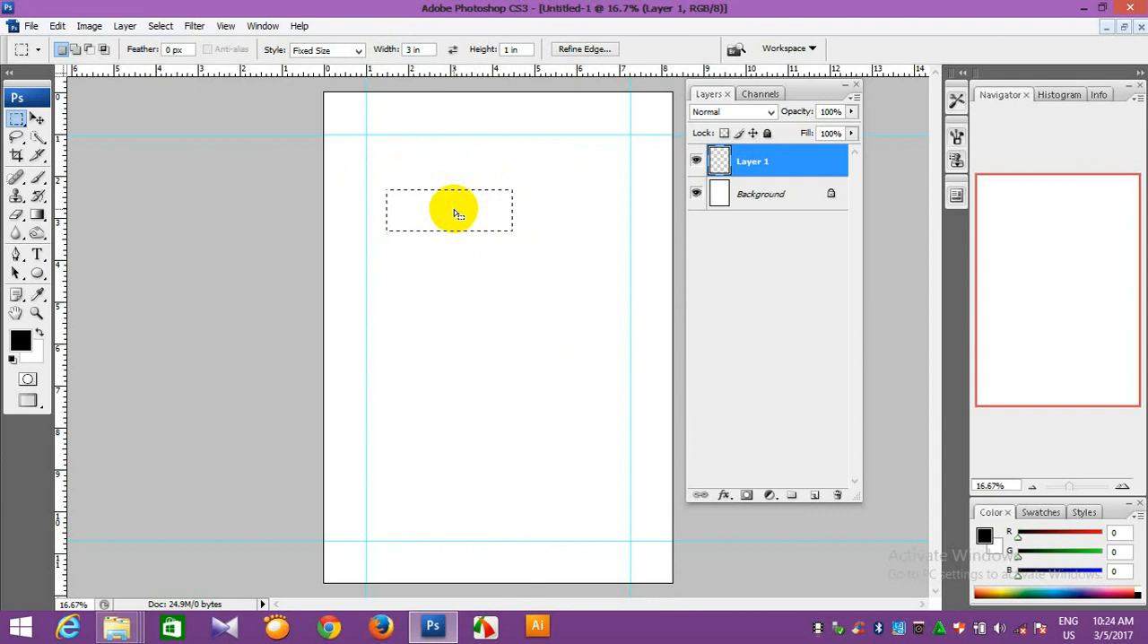
{"action": "left_click", "coordinate": [814, 495]}
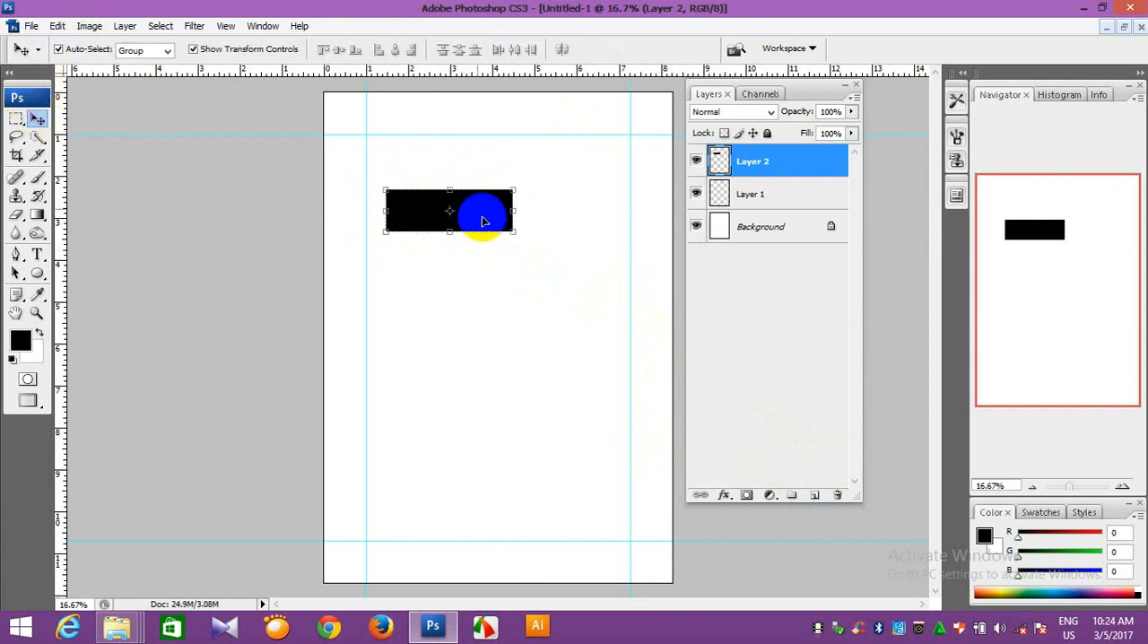
{"action": "left_click_drag", "start_coordinate": [448, 211], "coordinate": [429, 520]}
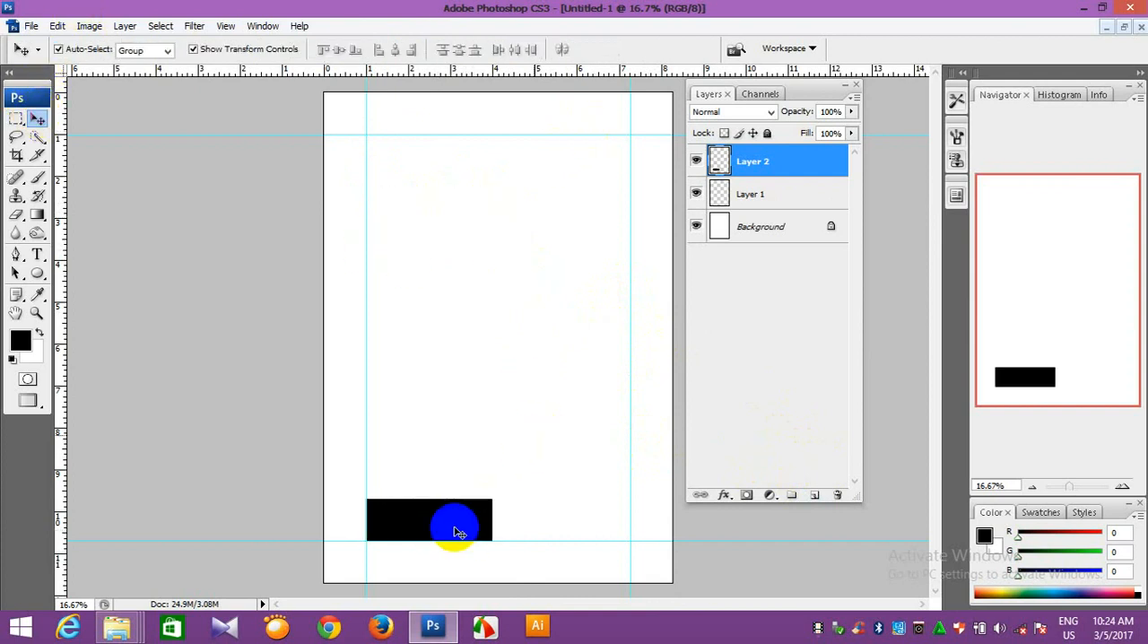
{"action": "left_click_drag", "start_coordinate": [451, 529], "coordinate": [488, 404]}
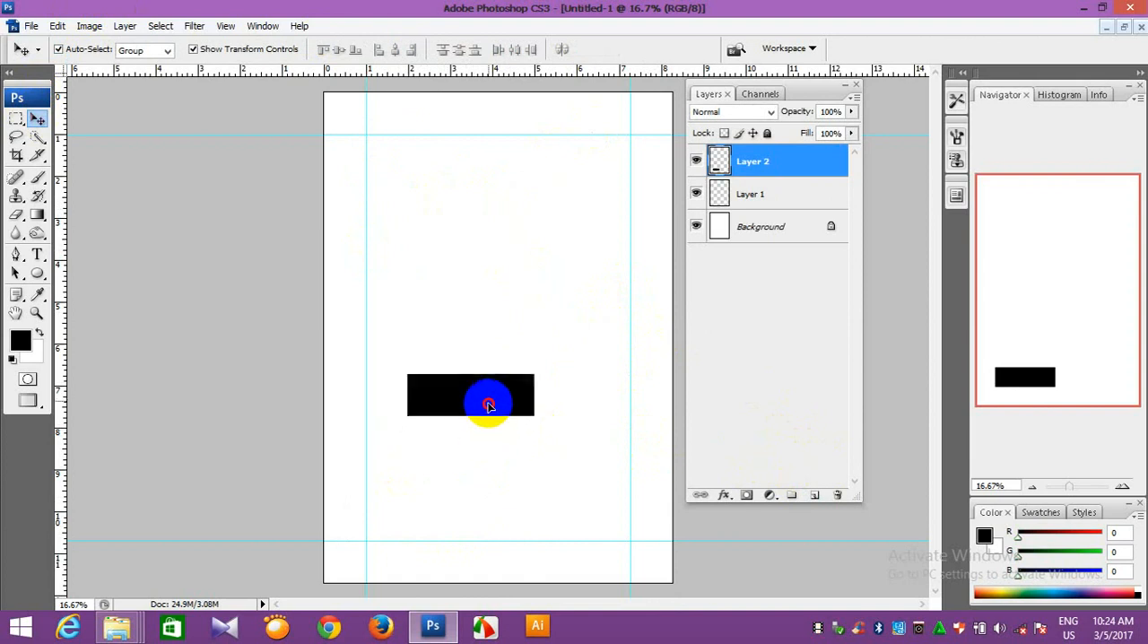
{"action": "left_click_drag", "start_coordinate": [488, 404], "coordinate": [484, 332]}
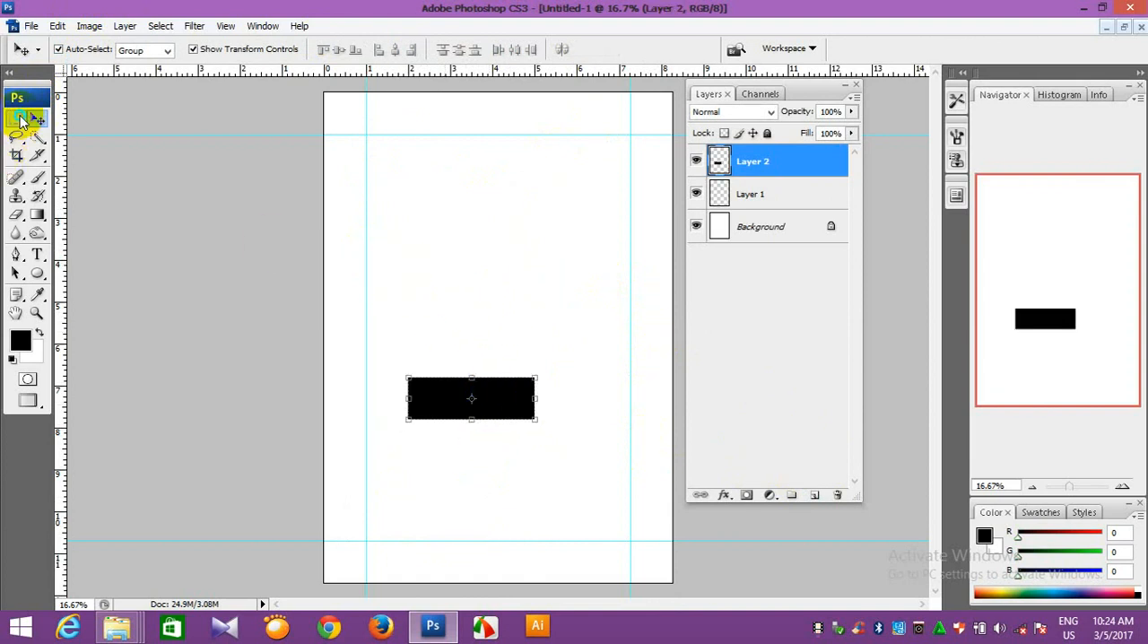
Switch to the Elliptical Marquee and bring up its selection size style options.
{"action": "left_click", "coordinate": [15, 118]}
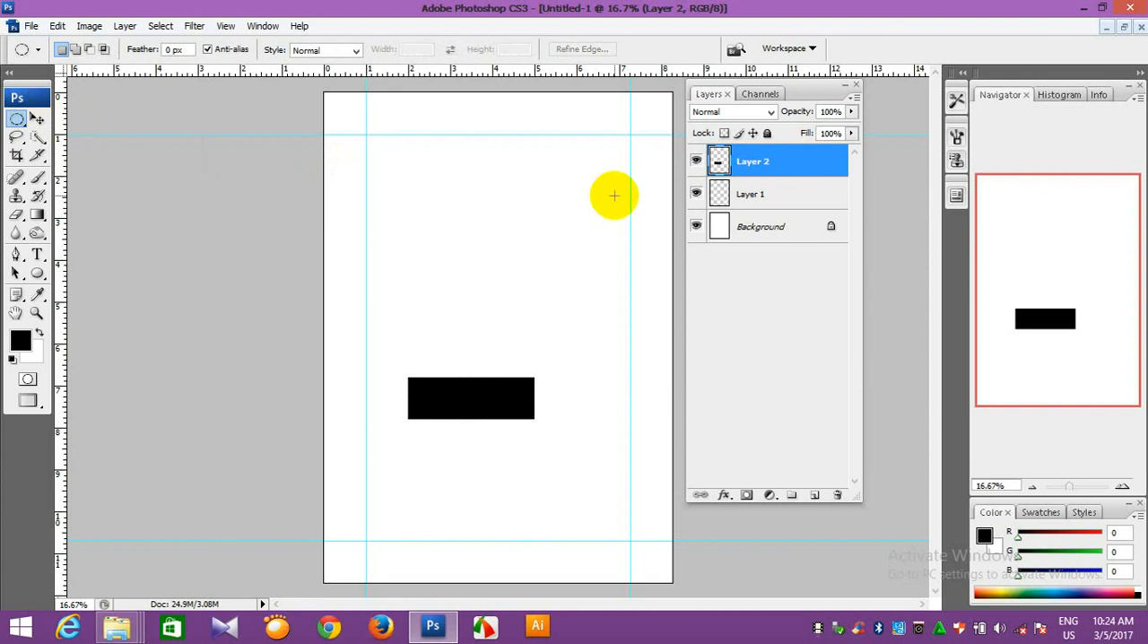
{"action": "mouse_move", "coordinate": [595, 182]}
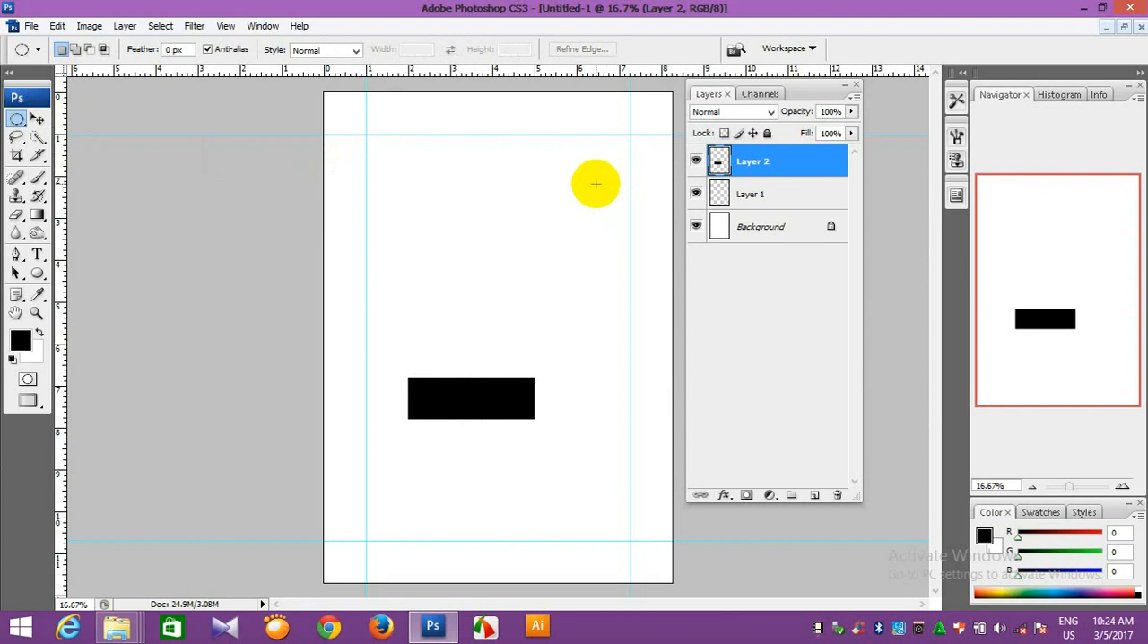
{"action": "left_click_drag", "start_coordinate": [595, 183], "coordinate": [581, 173]}
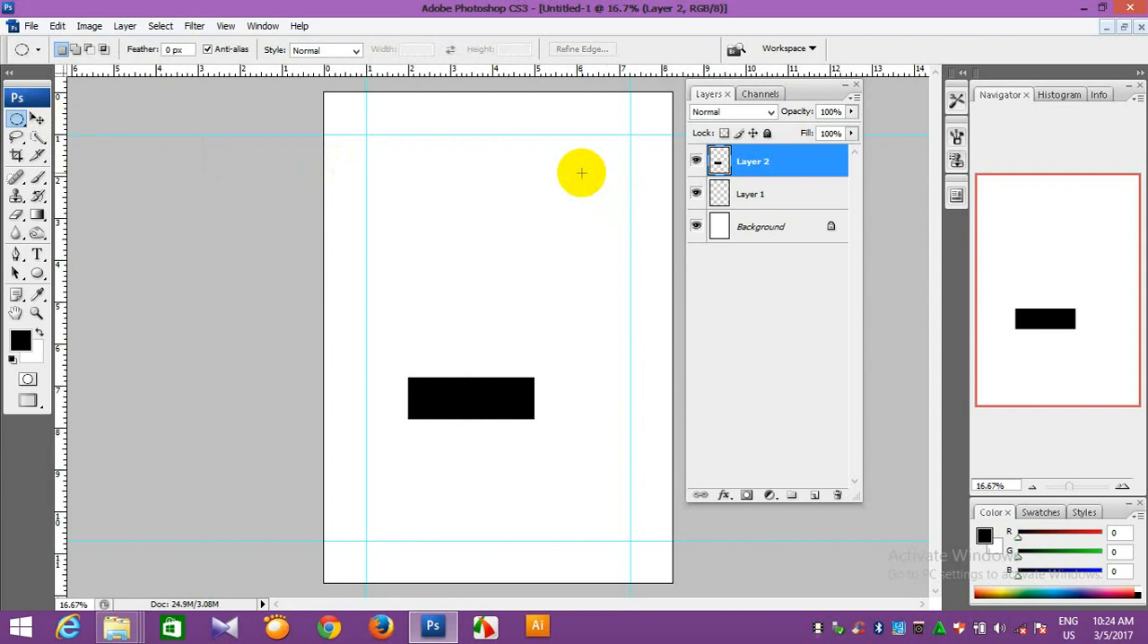
{"action": "left_click", "coordinate": [354, 50]}
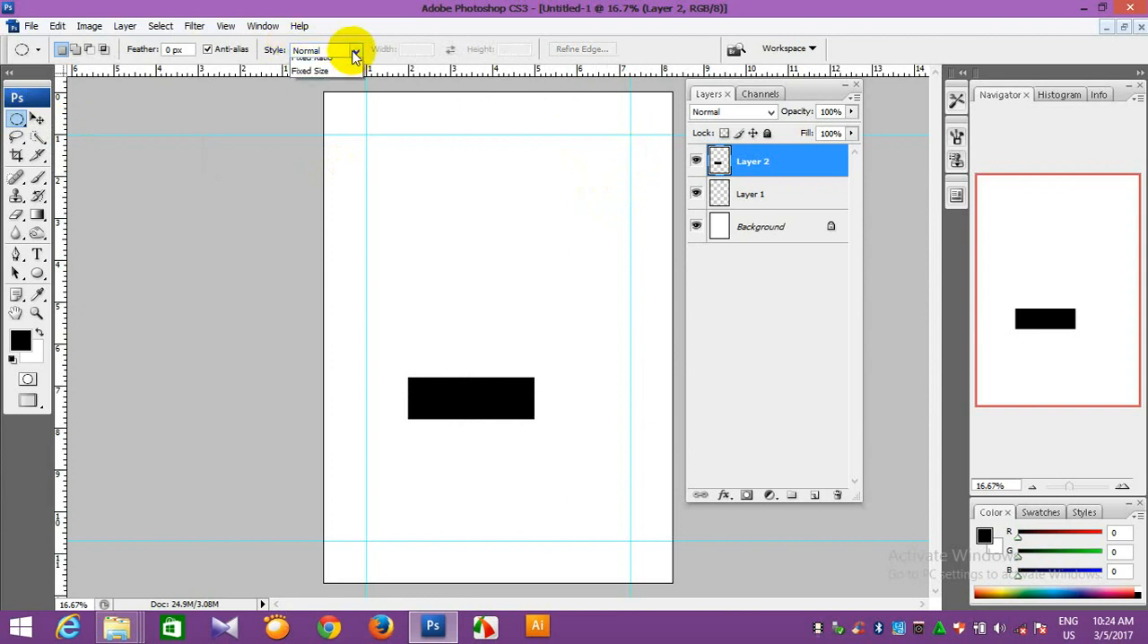
Set a fixed 1.5 in × 1.5 in elliptical size and fill a black circle on new Layer 3.
{"action": "left_click", "coordinate": [310, 70]}
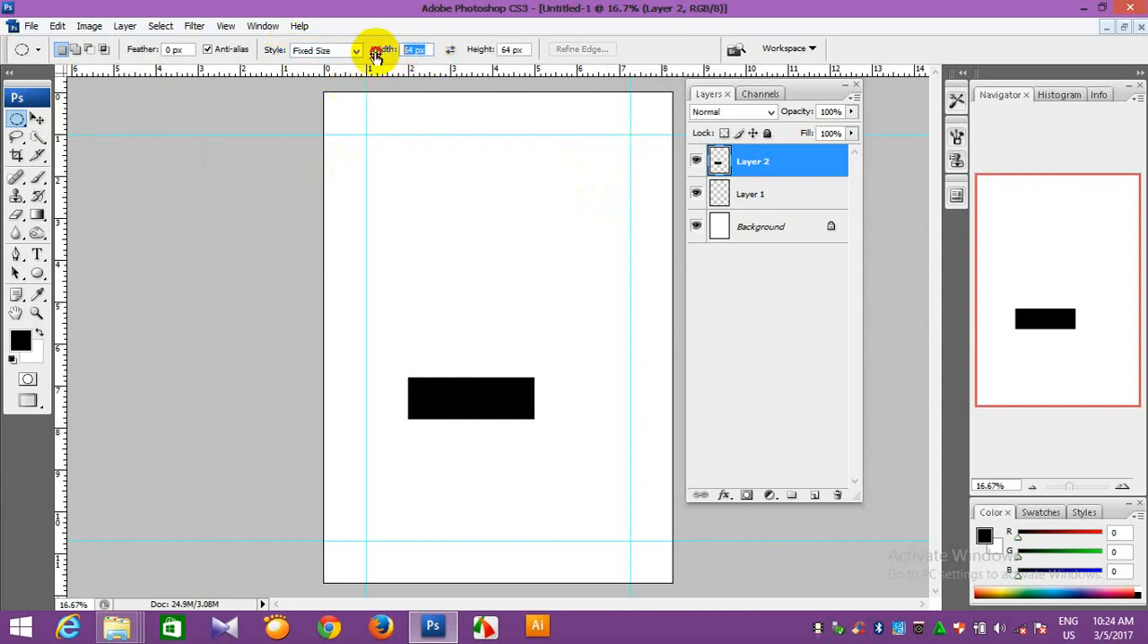
{"action": "type", "text": "1.5 in"}
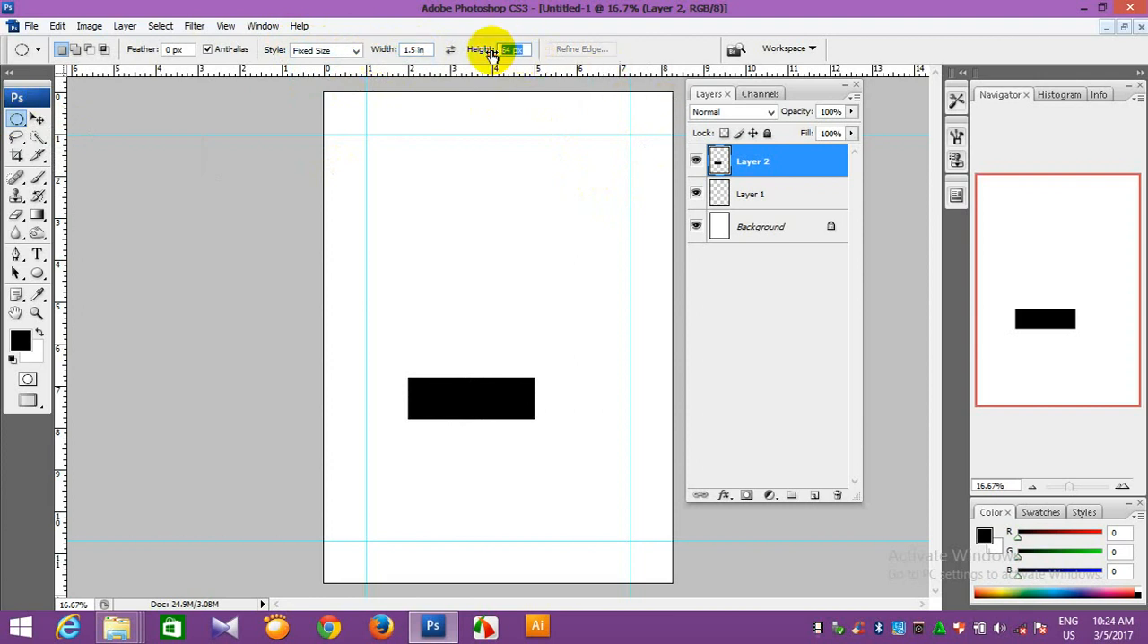
{"action": "type", "text": "1.5in"}
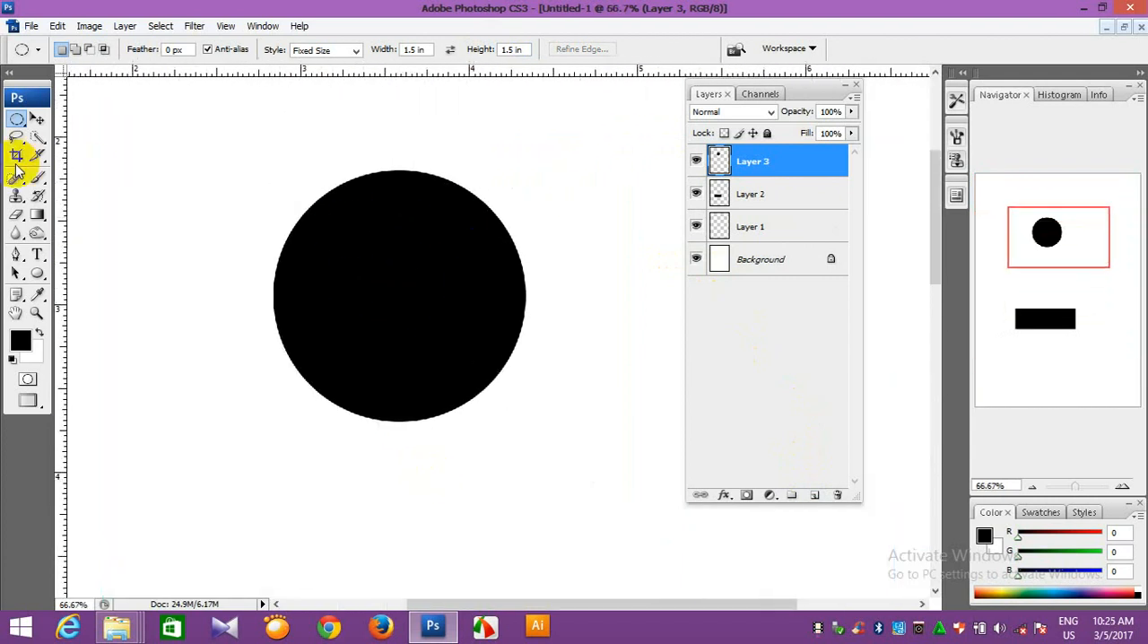
Type a white numeral 1, scale it with Free Transform and centre it inside the black circle.
{"action": "left_click", "coordinate": [38, 255]}
{"action": "type", "text": "1"}
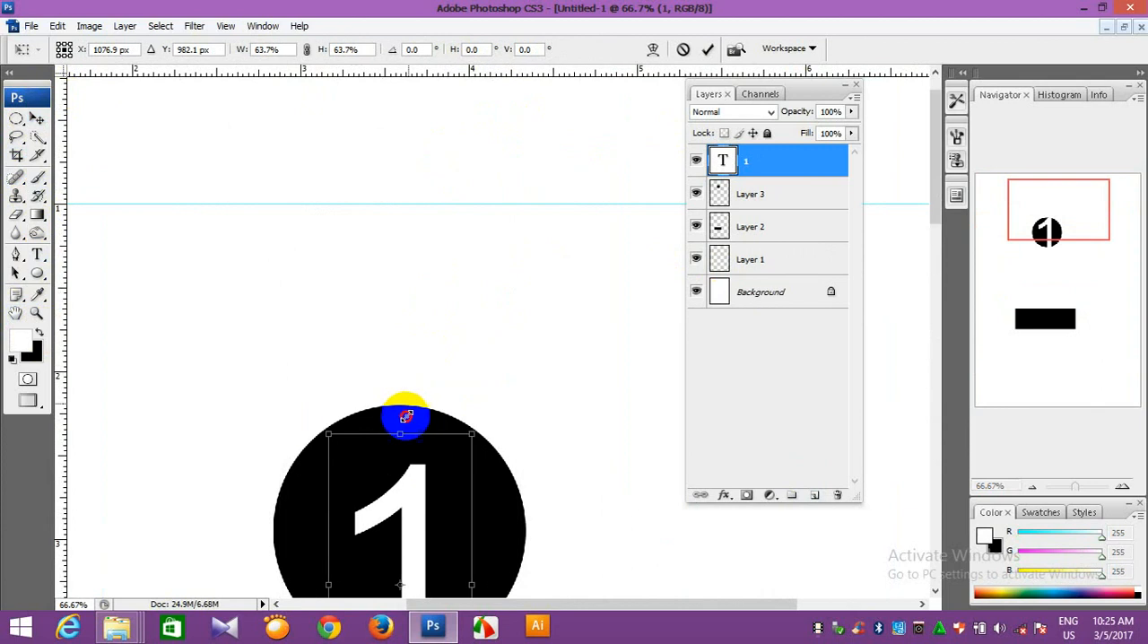
{"action": "left_click_drag", "start_coordinate": [406, 416], "coordinate": [402, 323]}
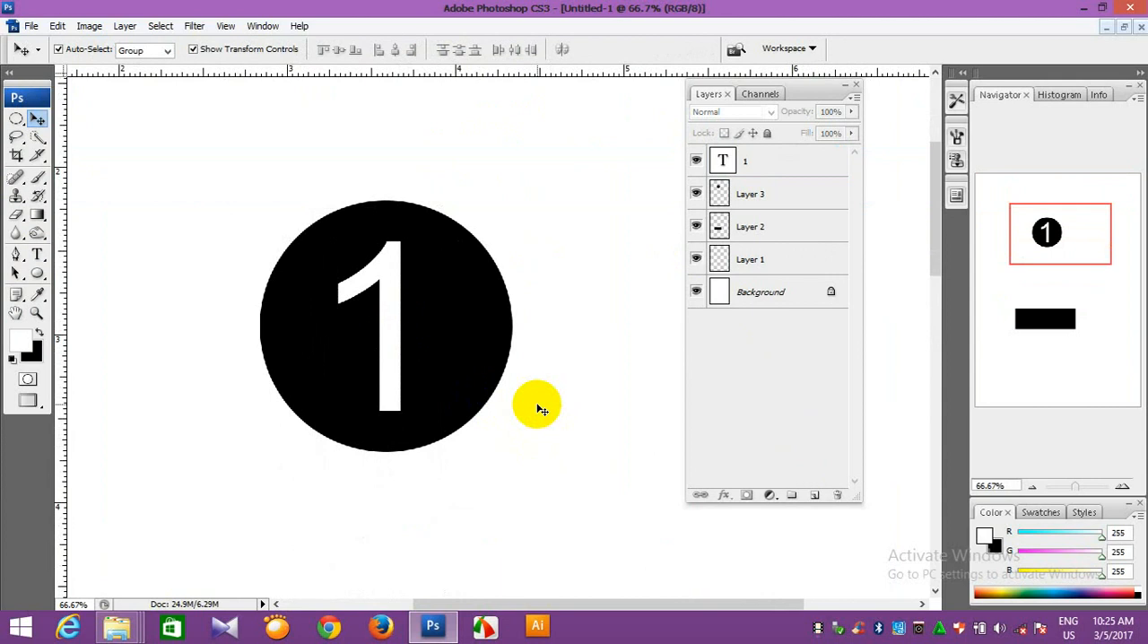
{"action": "mouse_move", "coordinate": [520, 409]}
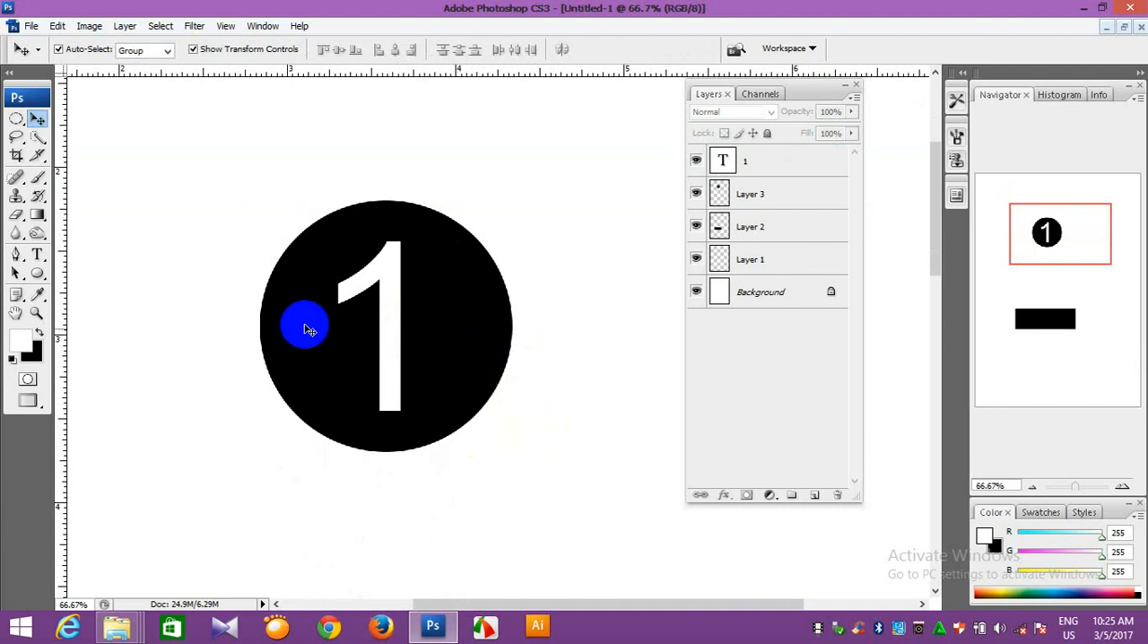
{"action": "left_click_drag", "start_coordinate": [305, 327], "coordinate": [366, 251]}
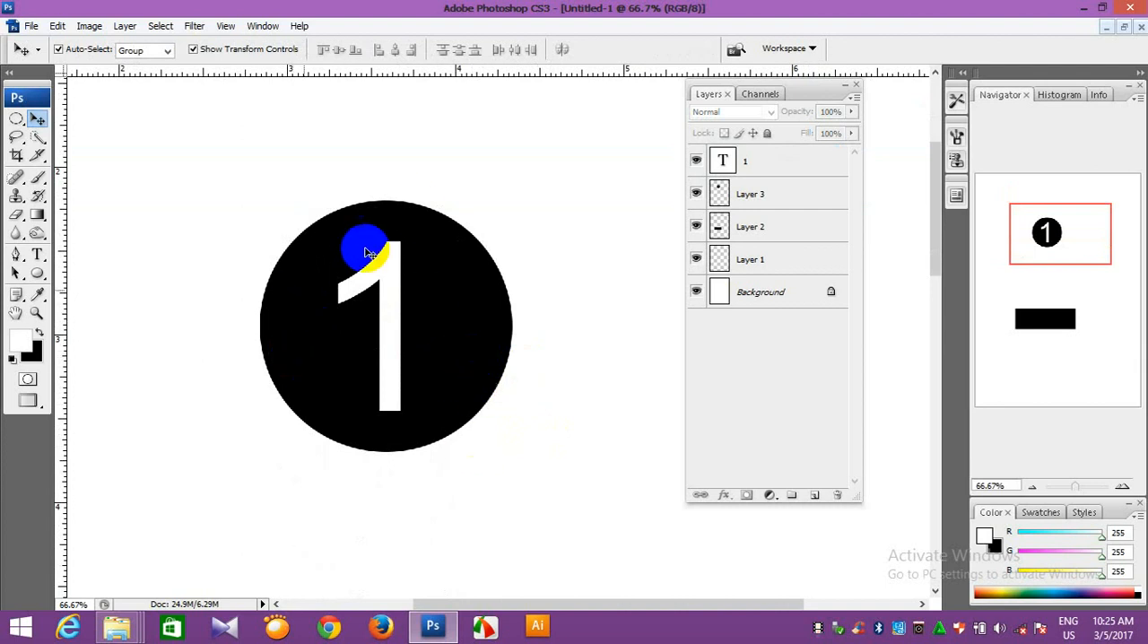
{"action": "left_click_drag", "start_coordinate": [365, 249], "coordinate": [488, 323]}
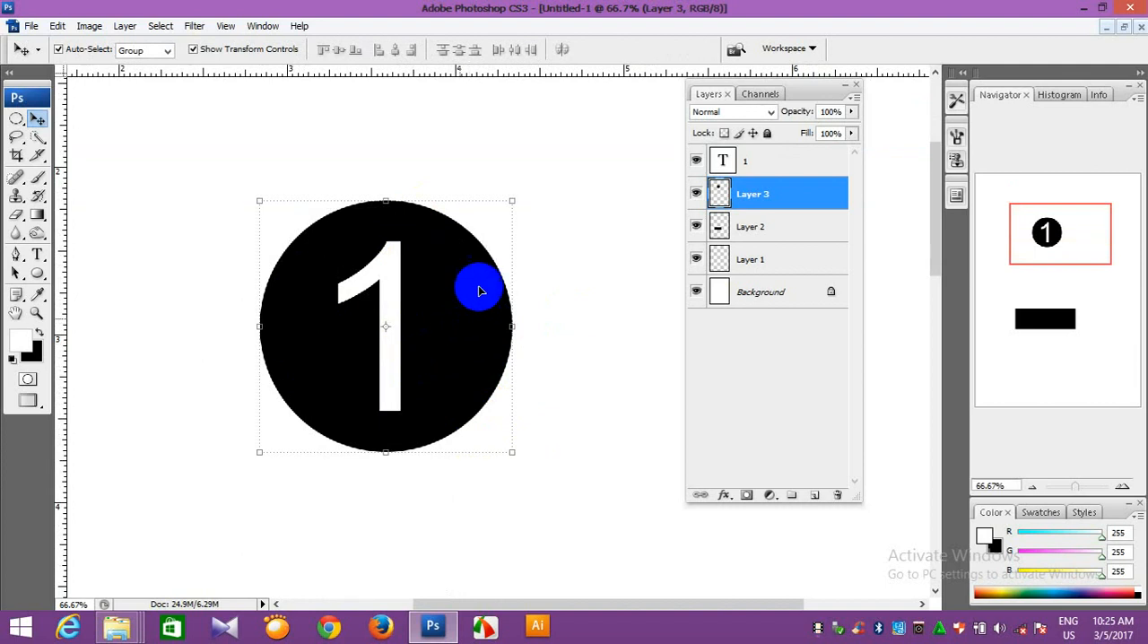
Stroke a circular selection on new Layer 4 with a 5 px black outline.
{"action": "left_click", "coordinate": [696, 194]}
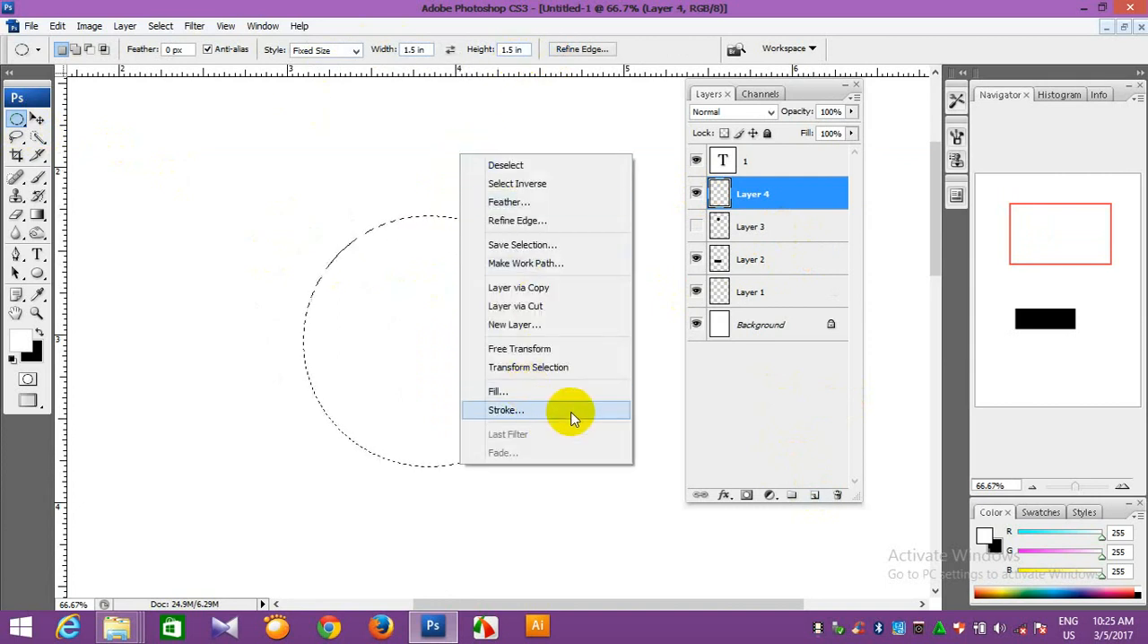
{"action": "left_click", "coordinate": [505, 411]}
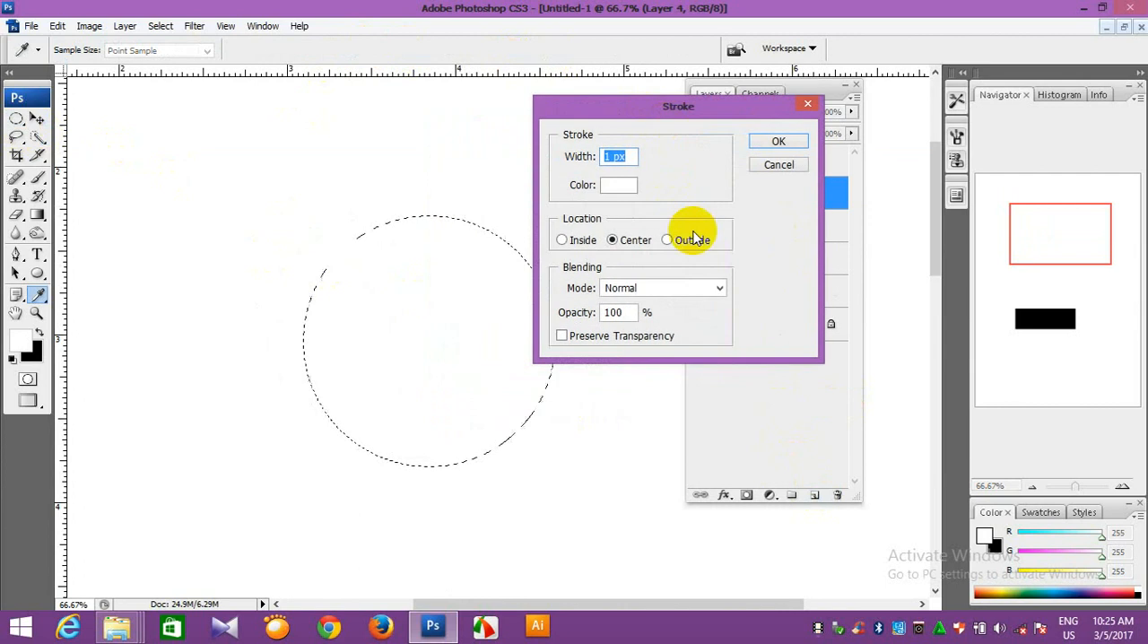
{"action": "left_click", "coordinate": [618, 185]}
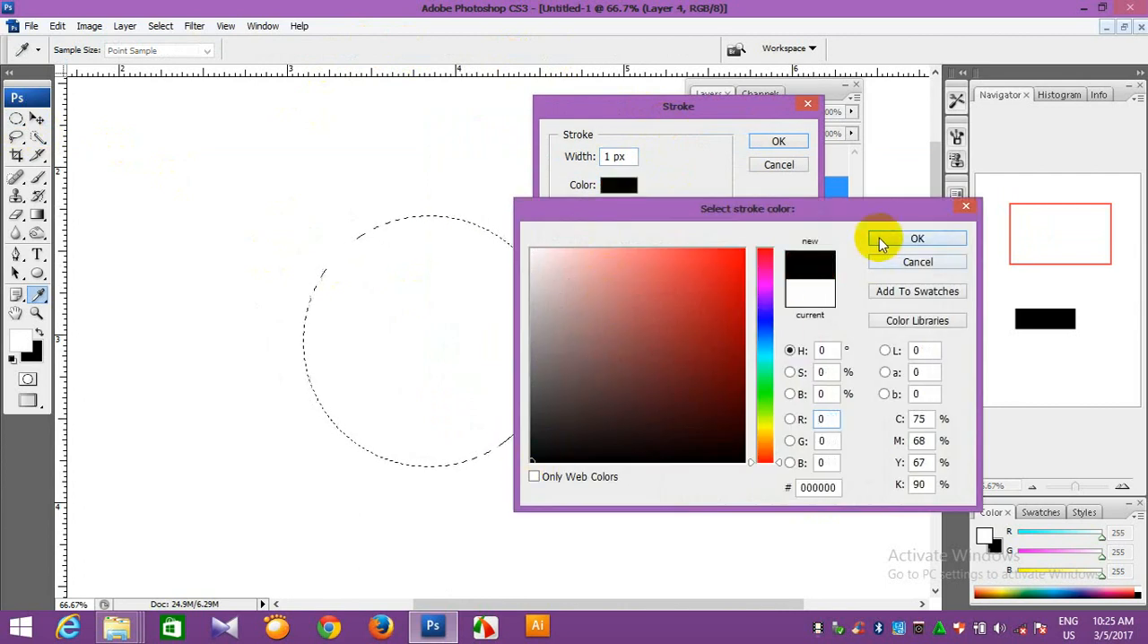
{"action": "left_click", "coordinate": [917, 236]}
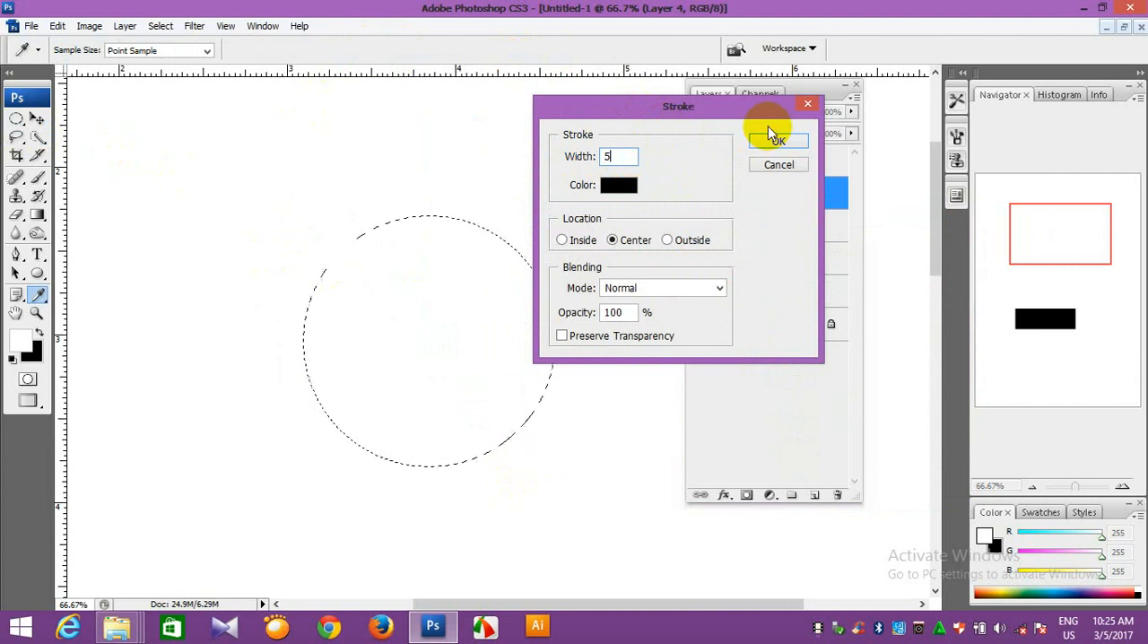
{"action": "left_click", "coordinate": [778, 140]}
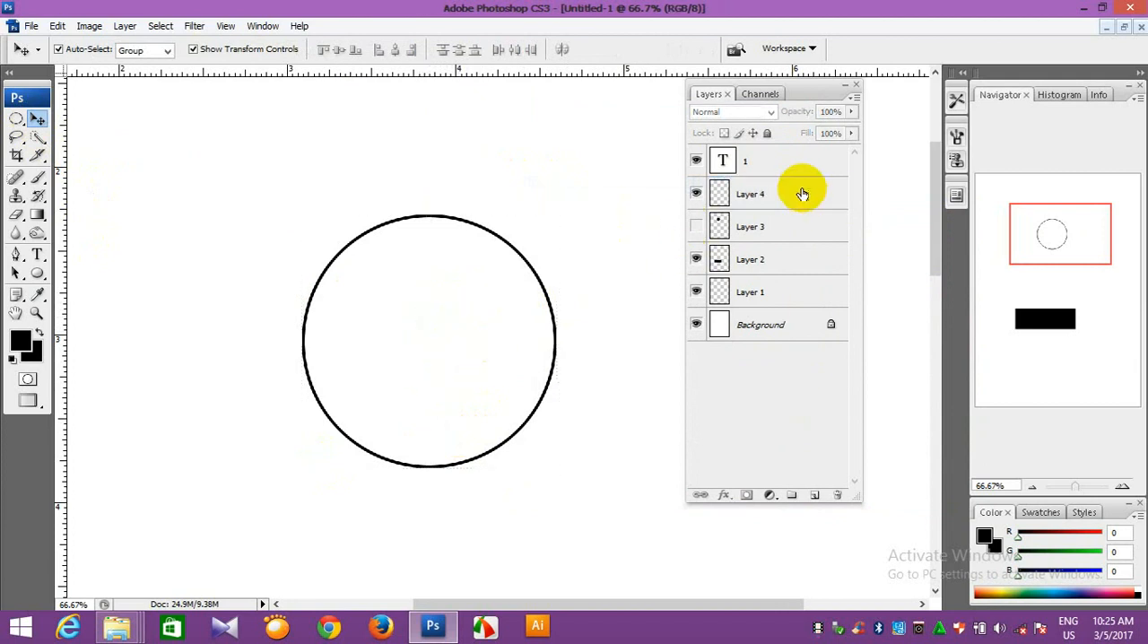
Type MIGT in black inside the circle and scale it with Free Transform to fit.
{"action": "left_click", "coordinate": [746, 160]}
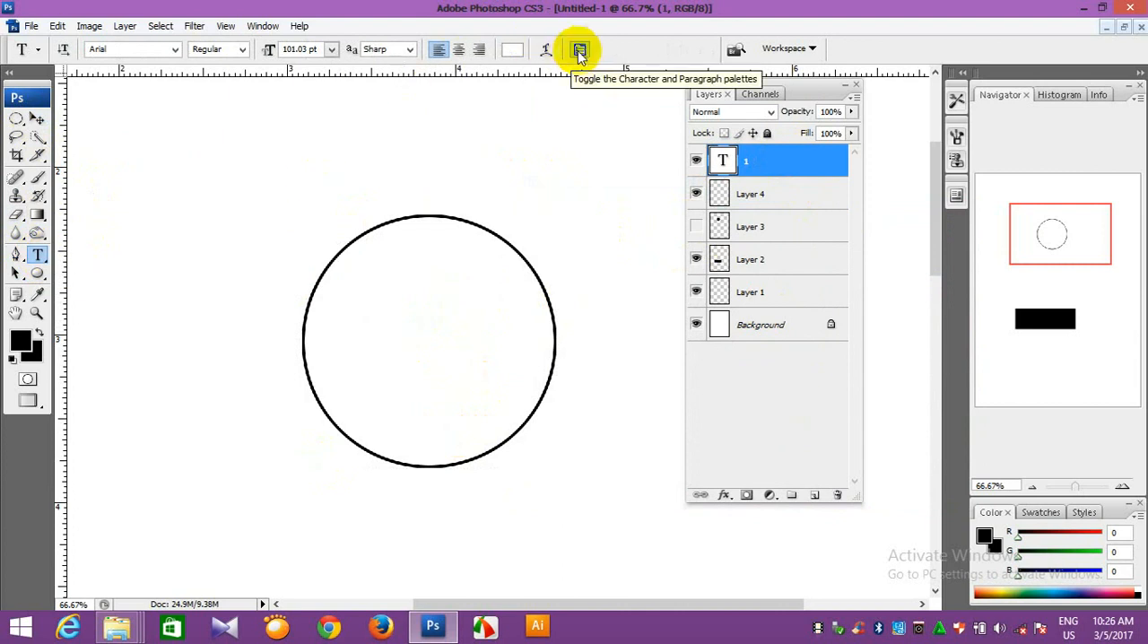
{"action": "mouse_move", "coordinate": [545, 50]}
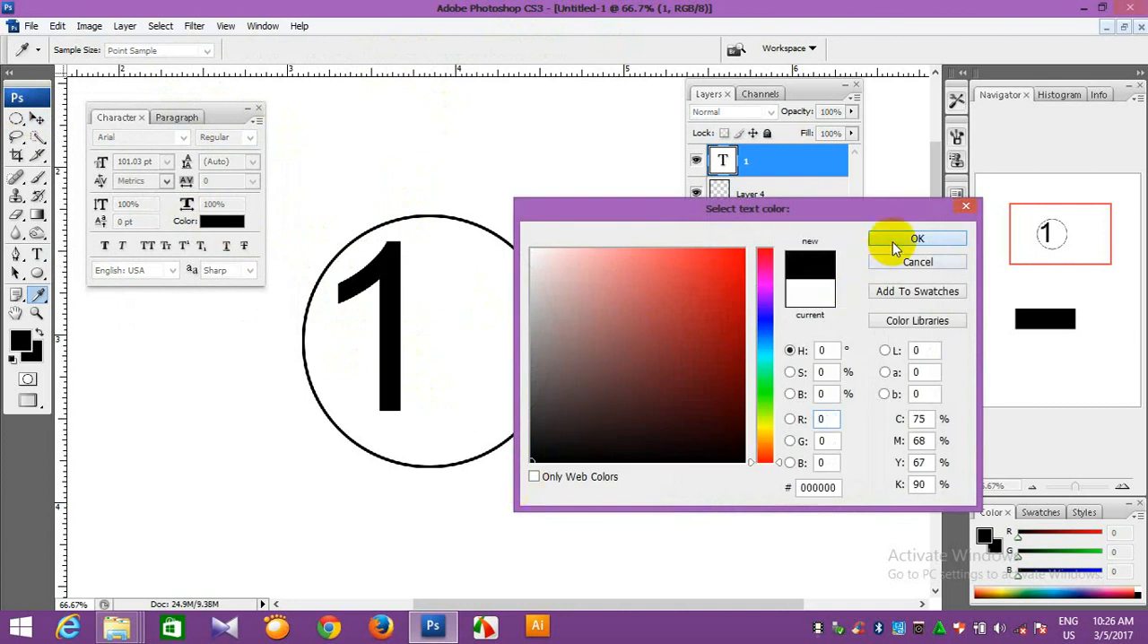
{"action": "left_click", "coordinate": [917, 237]}
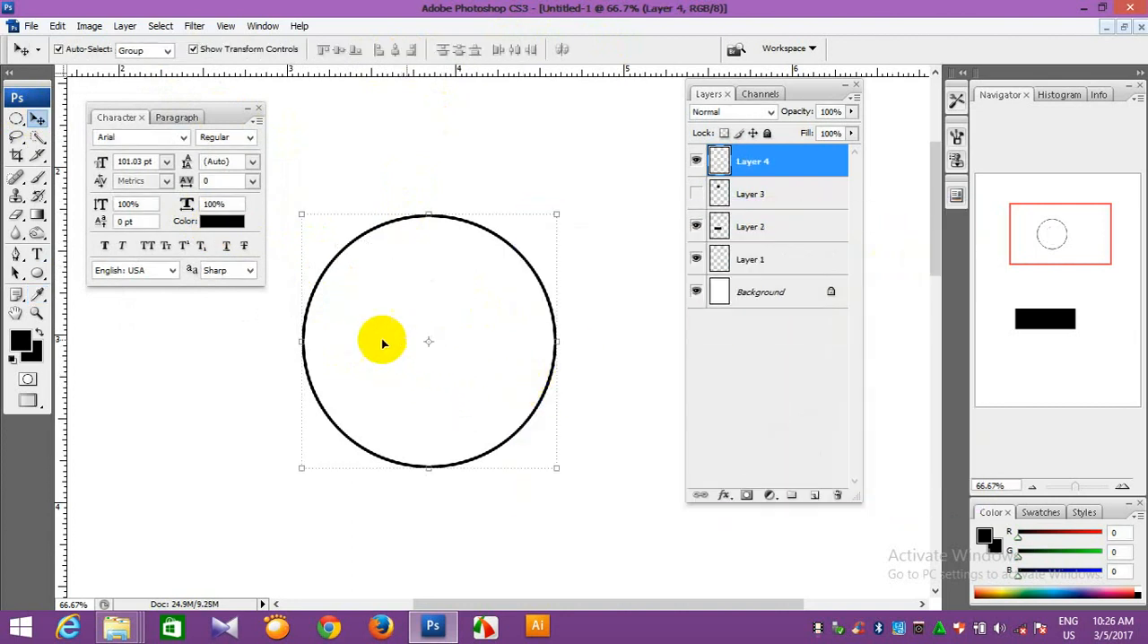
{"action": "left_click", "coordinate": [368, 339]}
{"action": "type", "text": "MIGT"}
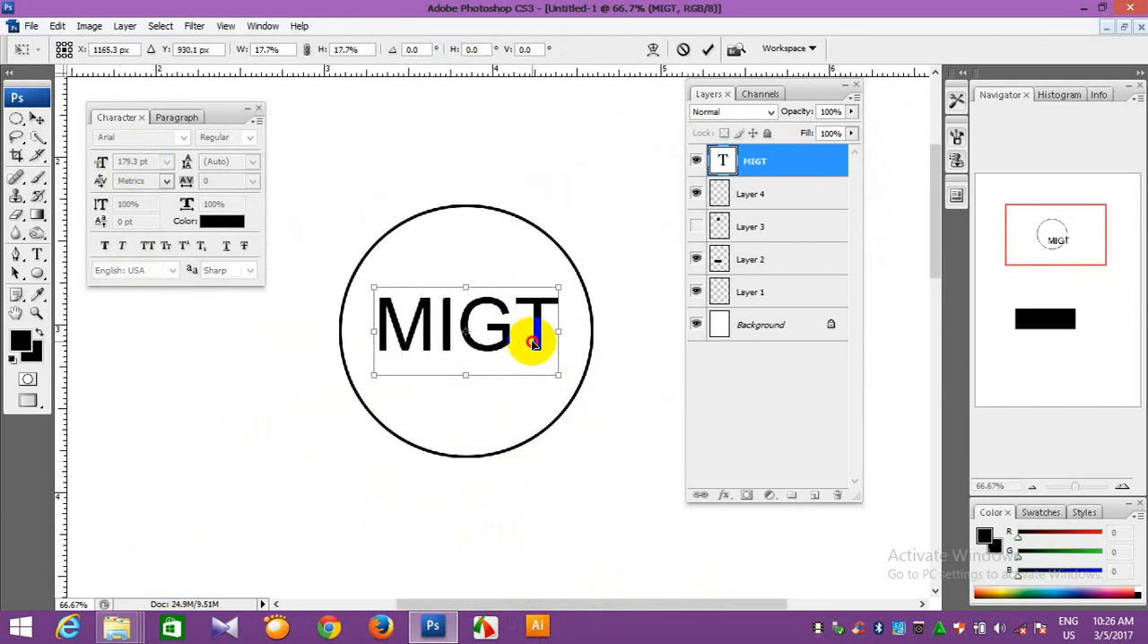
{"action": "left_click_drag", "start_coordinate": [556, 344], "coordinate": [545, 357]}
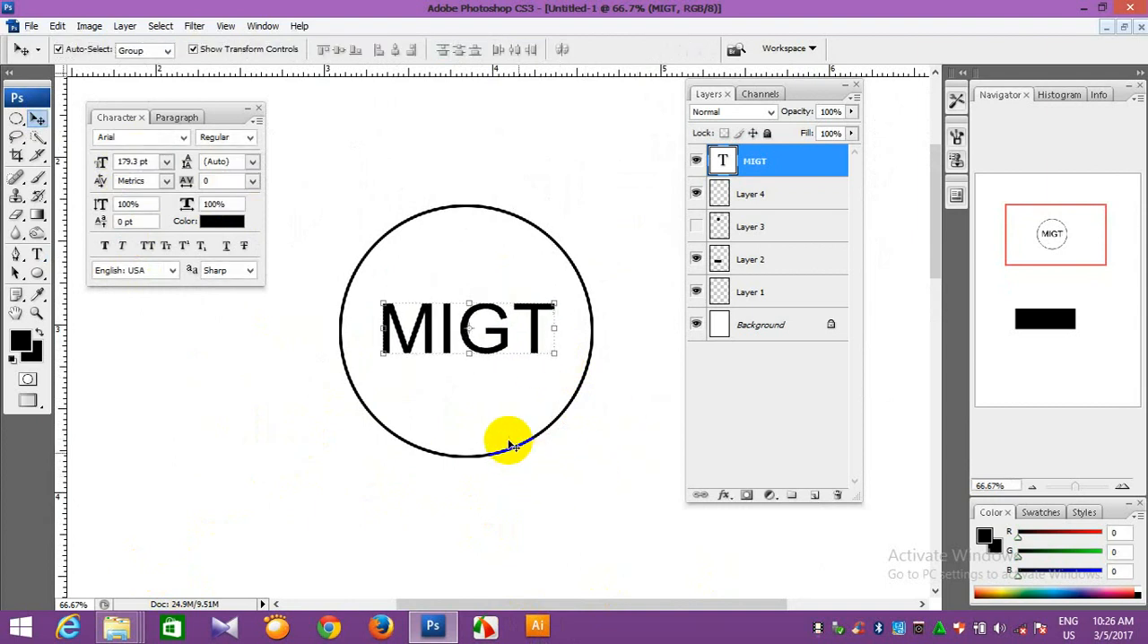
On the circle's layer, set the Elliptical Marquee to a fixed size of 1.3 in.
{"action": "left_click", "coordinate": [752, 194]}
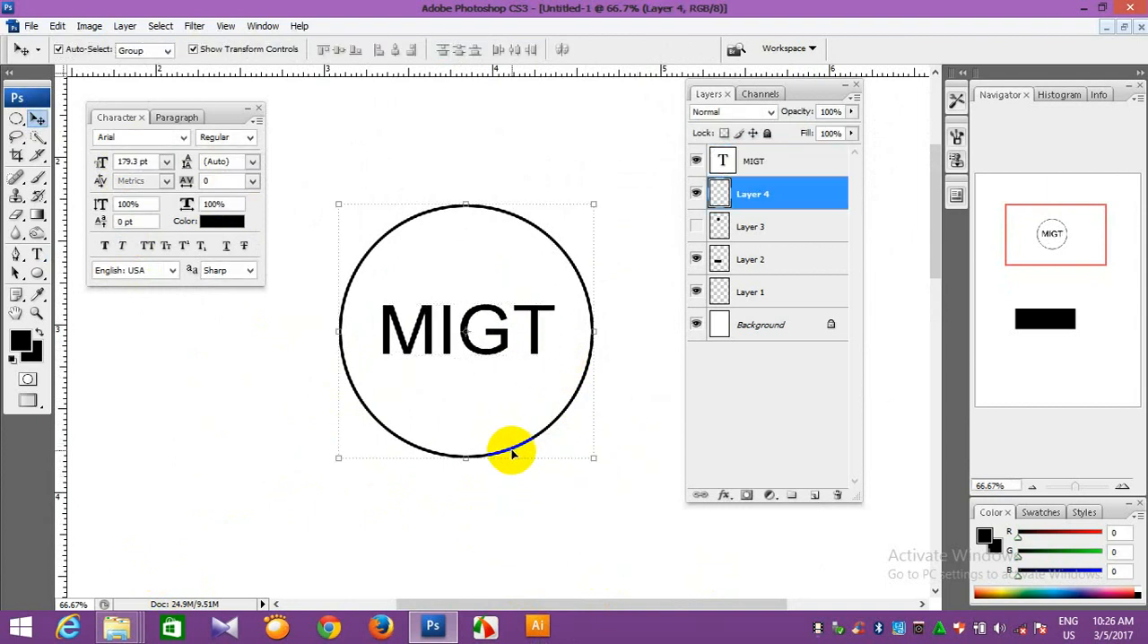
{"action": "left_click", "coordinate": [16, 118]}
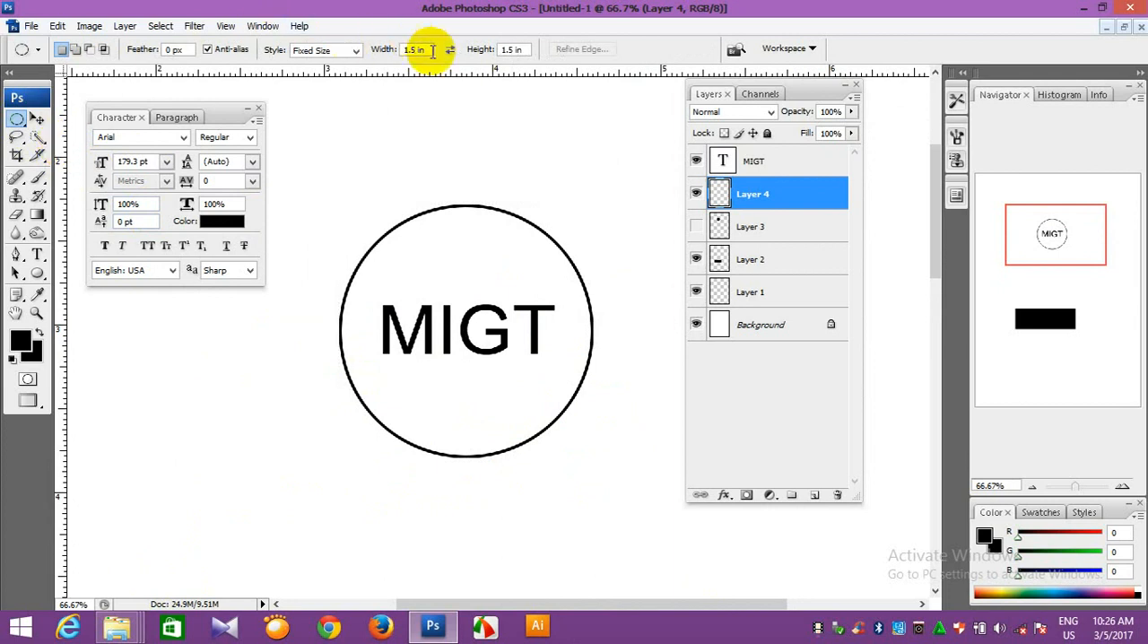
{"action": "type", "text": "1"}
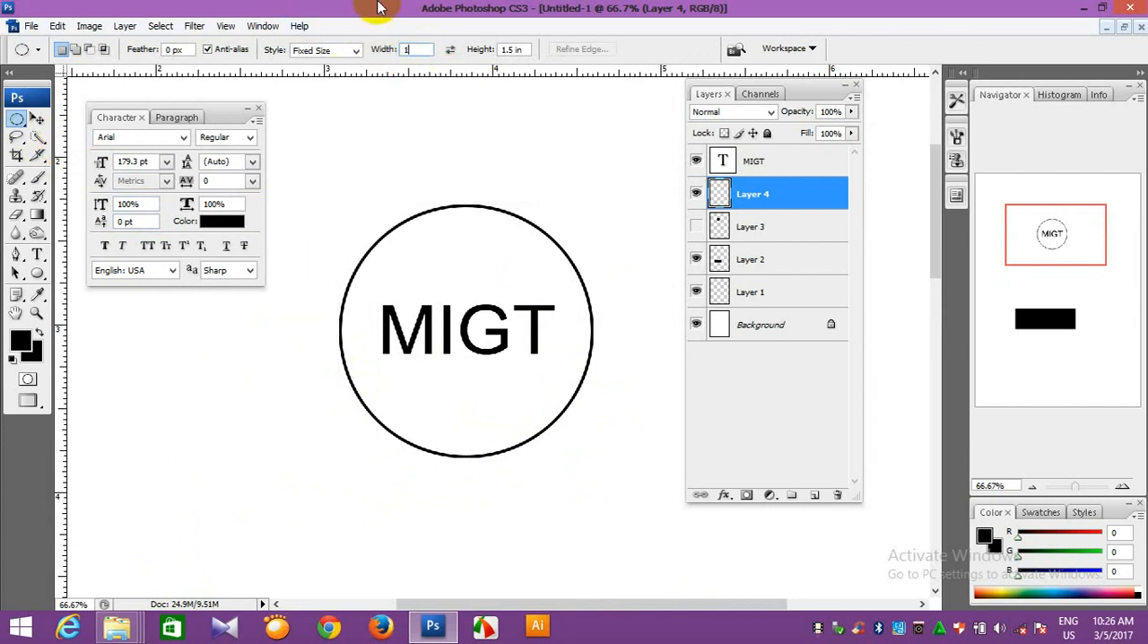
{"action": "type", "text": "1.3"}
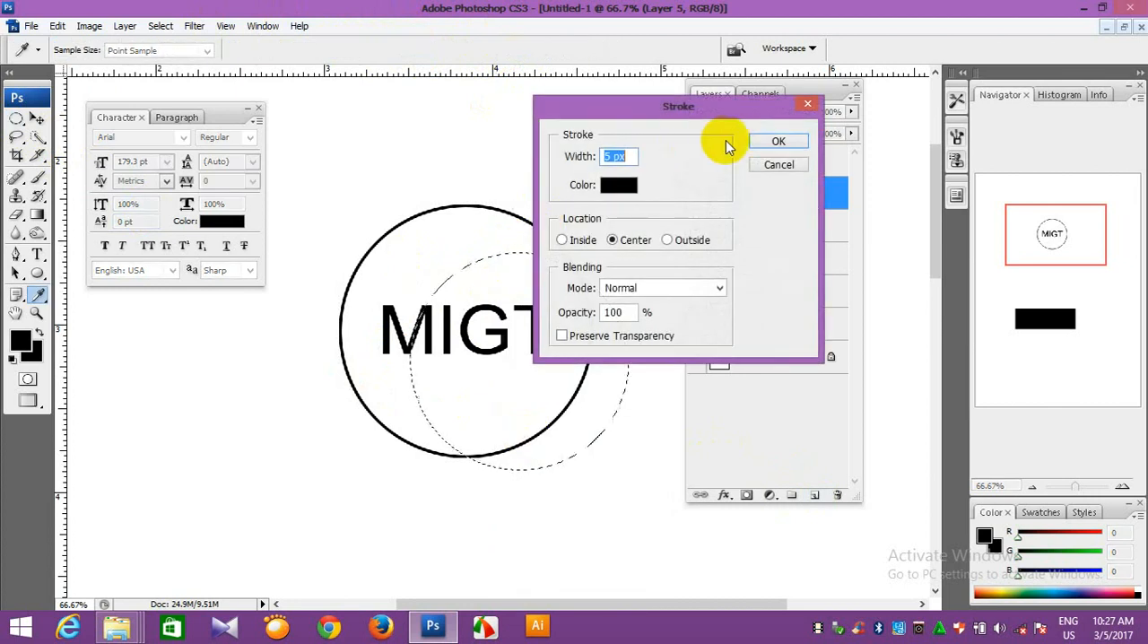
Stroke the smaller circular selection to form the second inner ring around MIGT.
{"action": "left_click", "coordinate": [778, 140]}
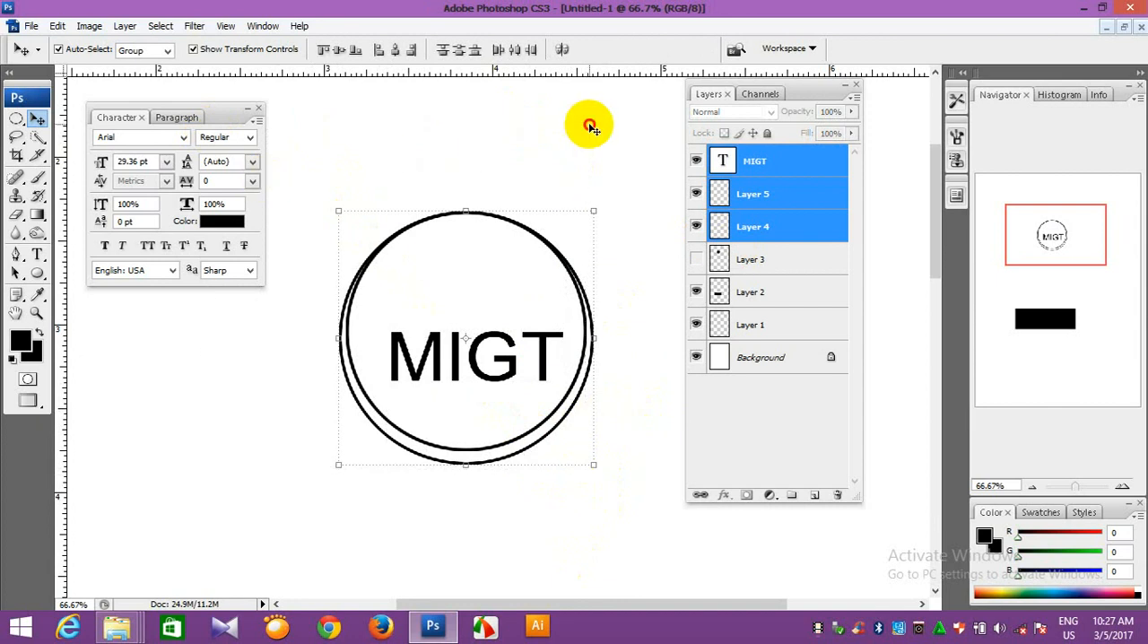
{"action": "left_click", "coordinate": [753, 161]}
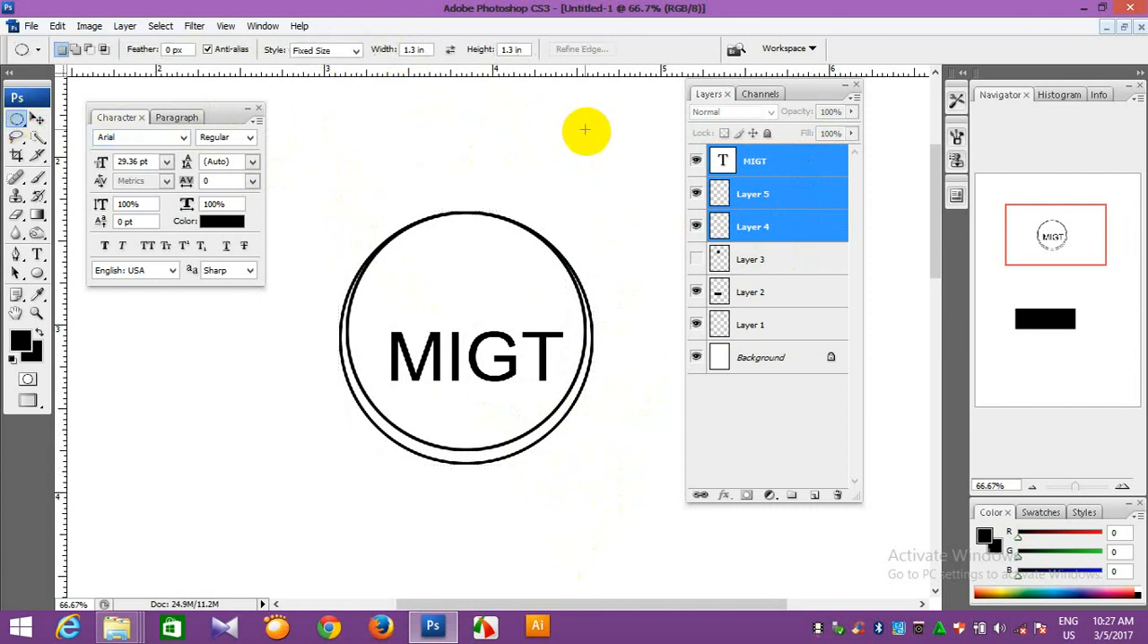
Switch the Rectangular Marquee style to Normal for a free-sized selection.
{"action": "left_click", "coordinate": [14, 118]}
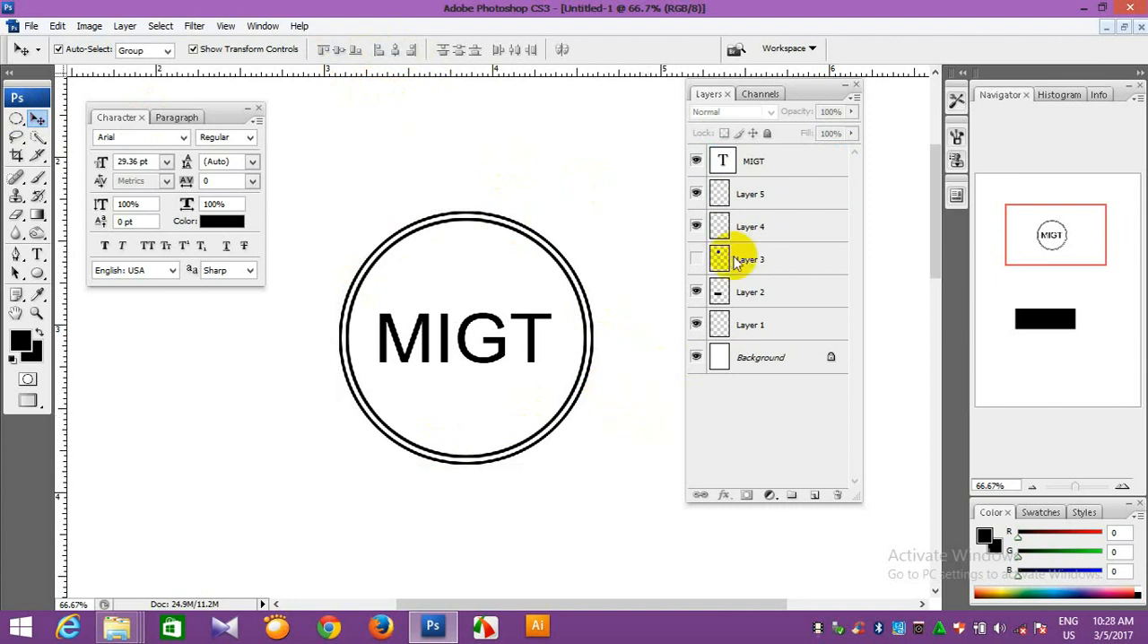
{"action": "left_click", "coordinate": [750, 226]}
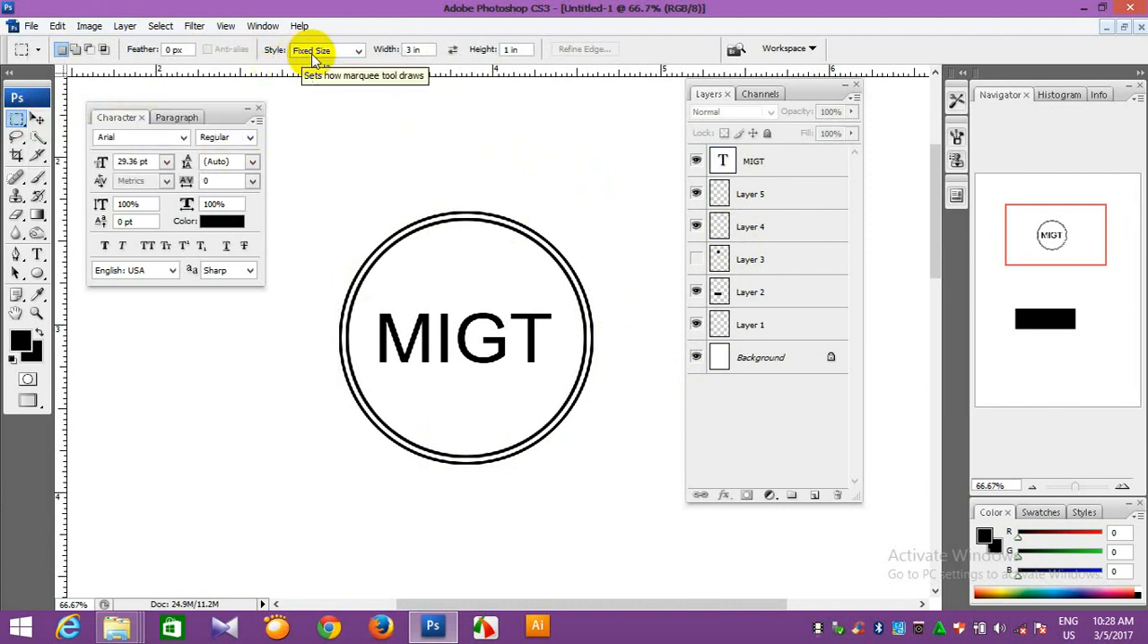
{"action": "mouse_move", "coordinate": [298, 26]}
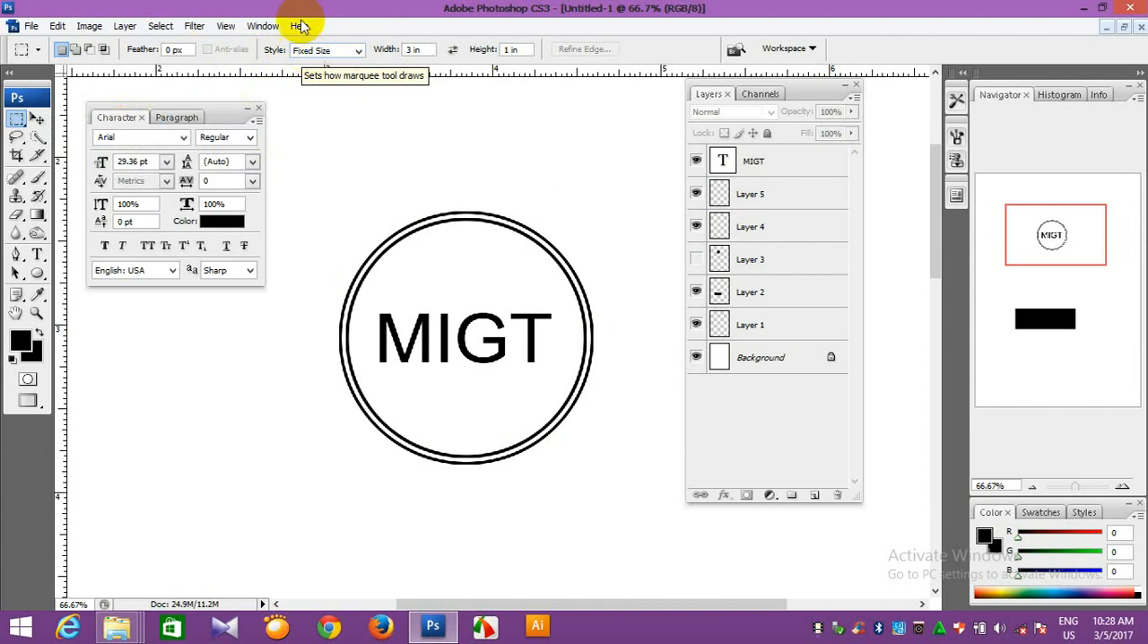
{"action": "mouse_move", "coordinate": [332, 55]}
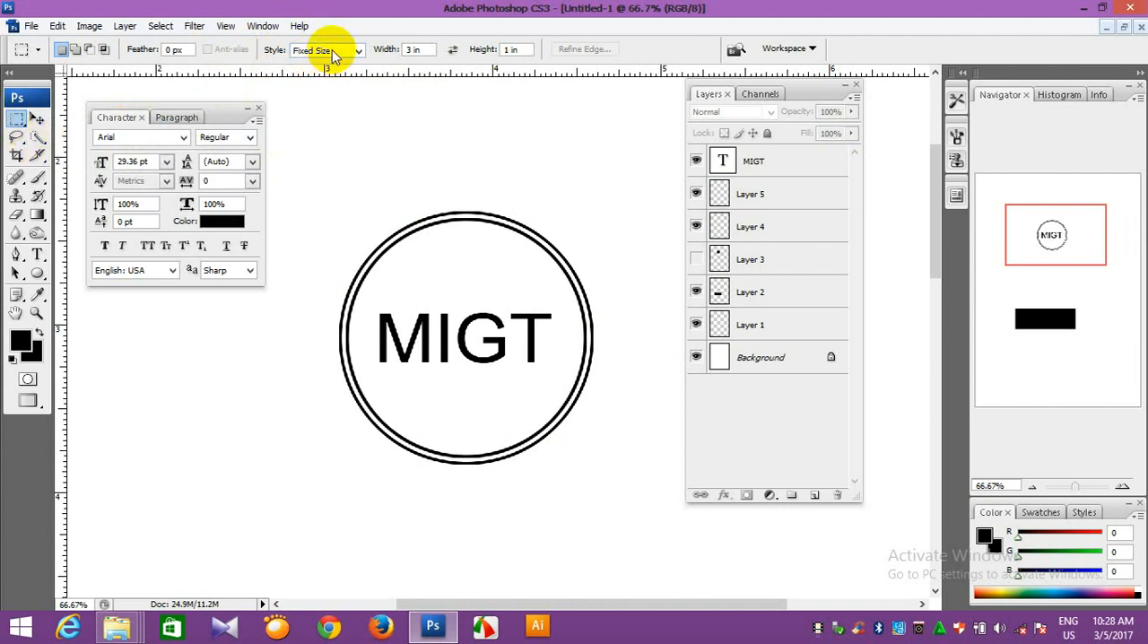
{"action": "mouse_move", "coordinate": [327, 54]}
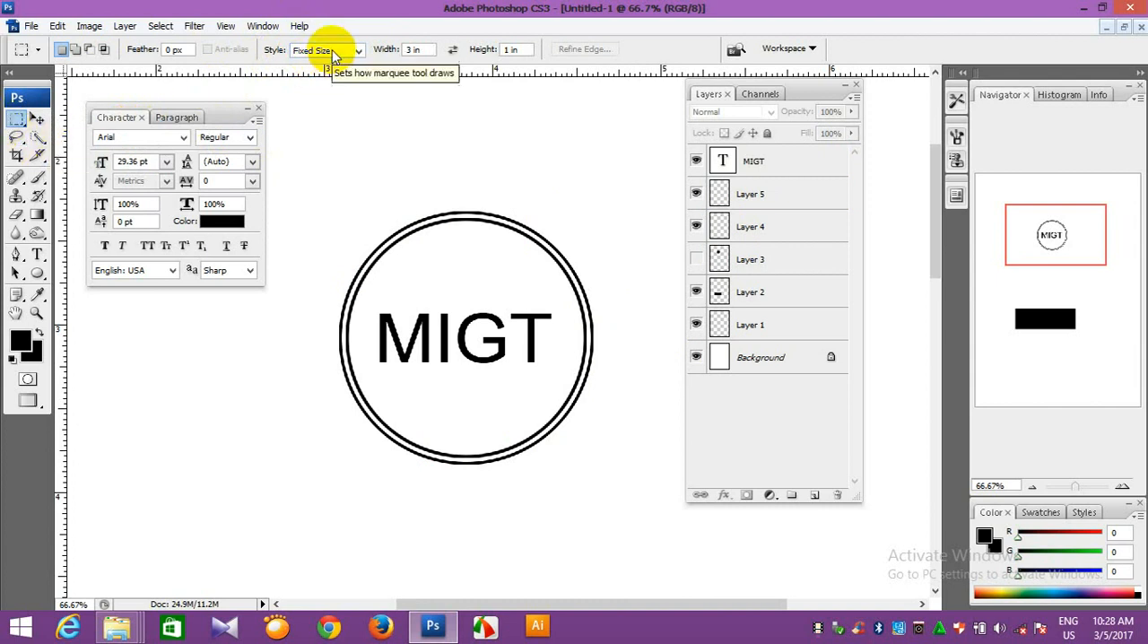
{"action": "left_click", "coordinate": [357, 51]}
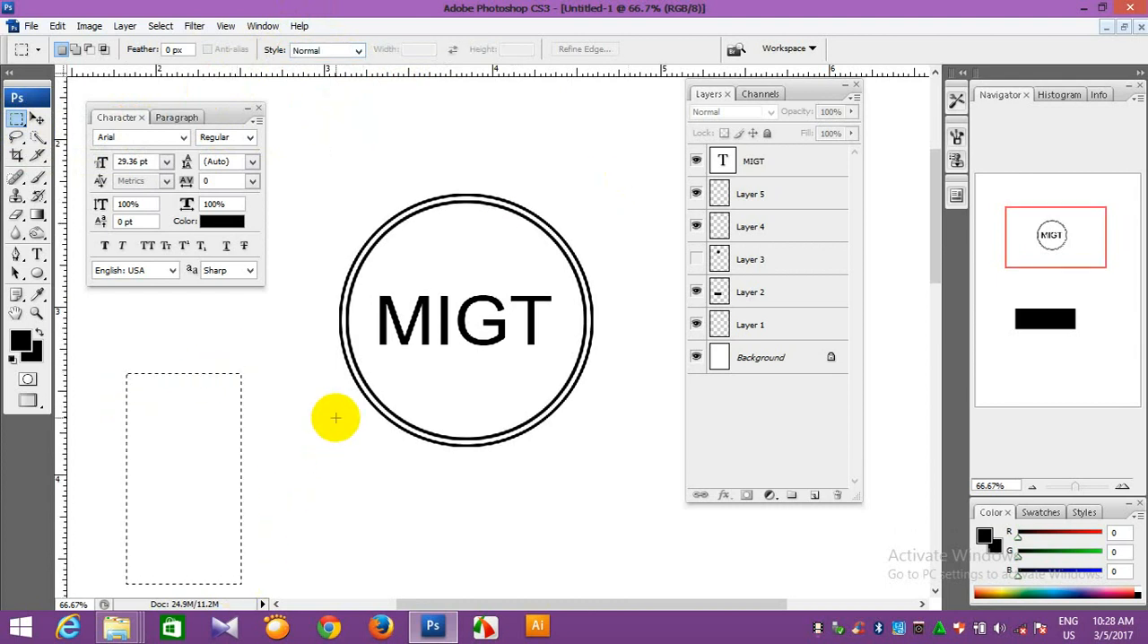
Set the Rectangular Marquee style back to Fixed Size for 3 in by 1 in selections.
{"action": "left_click", "coordinate": [356, 50]}
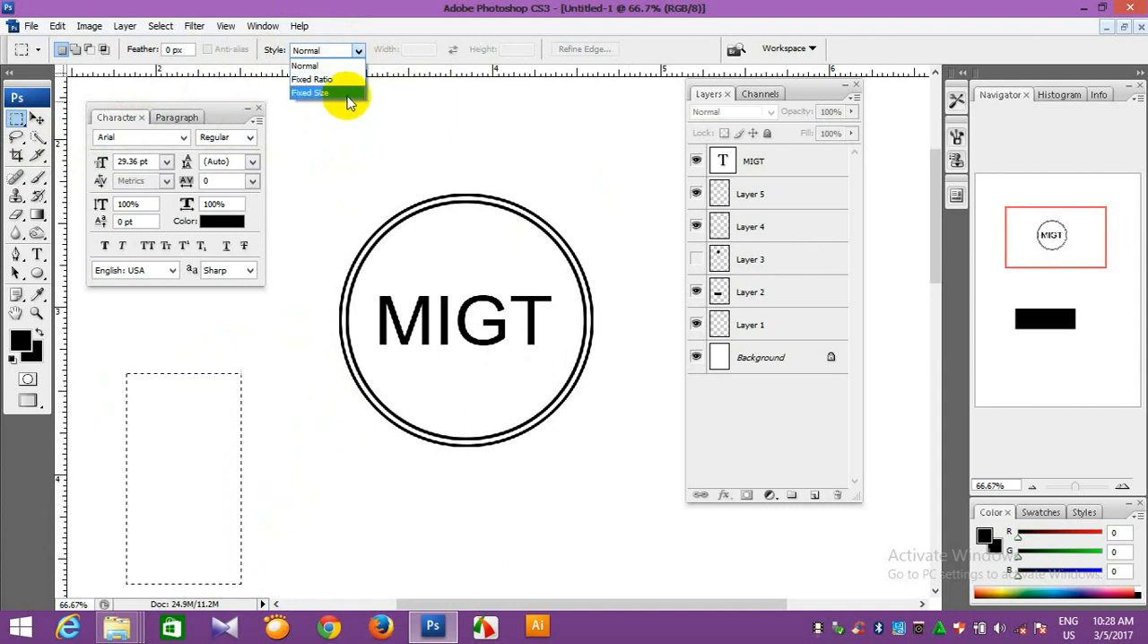
{"action": "left_click", "coordinate": [310, 93]}
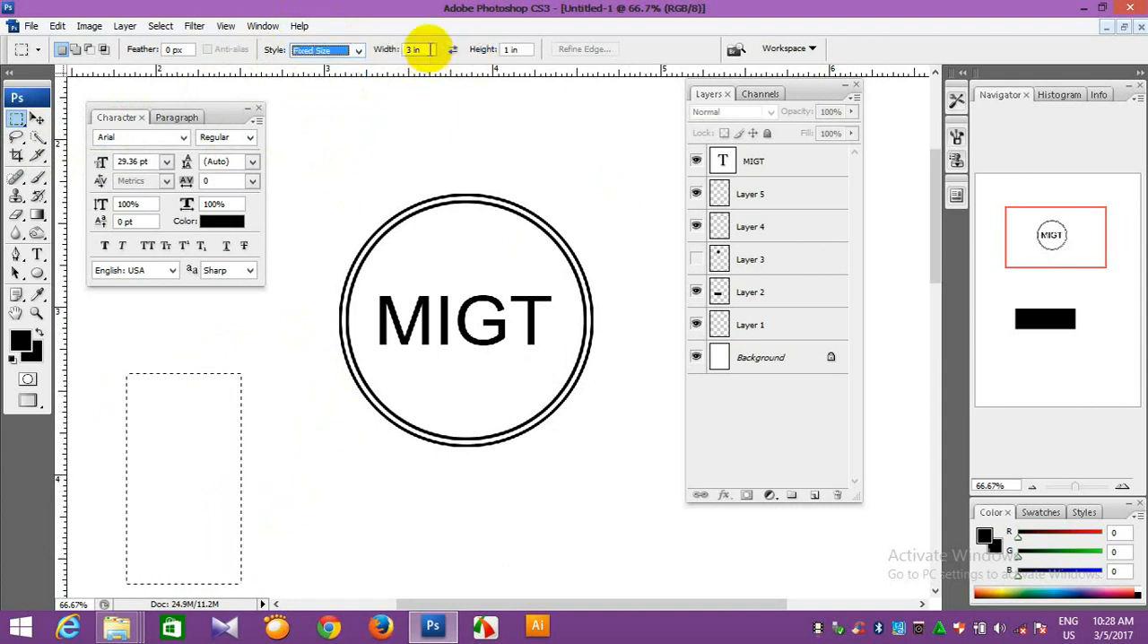
{"action": "mouse_move", "coordinate": [422, 49]}
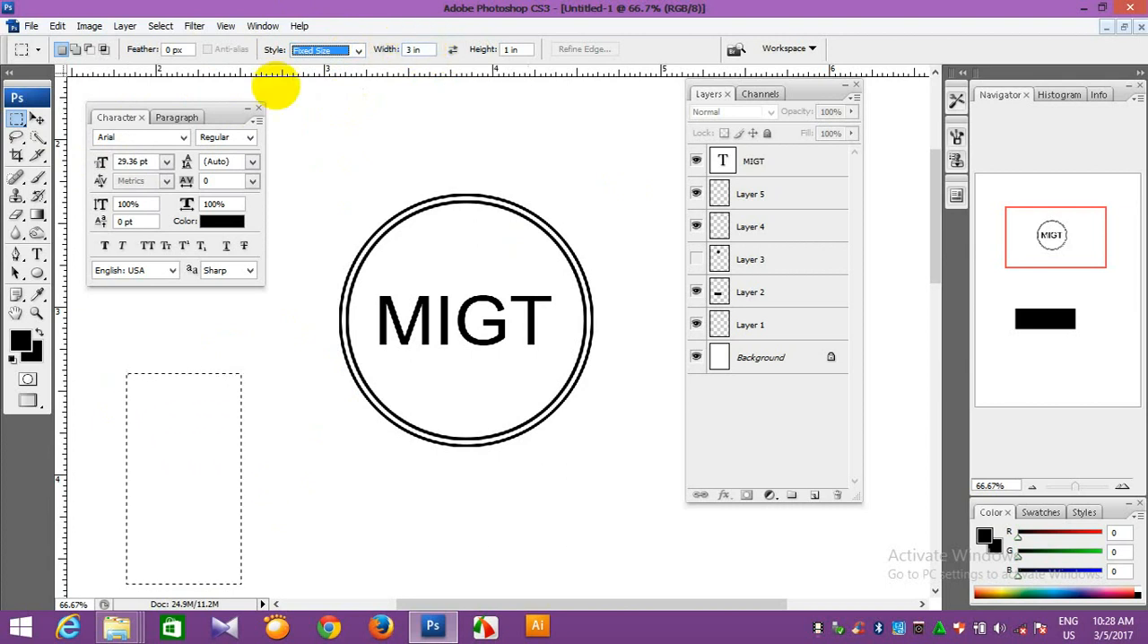
{"action": "mouse_move", "coordinate": [434, 157]}
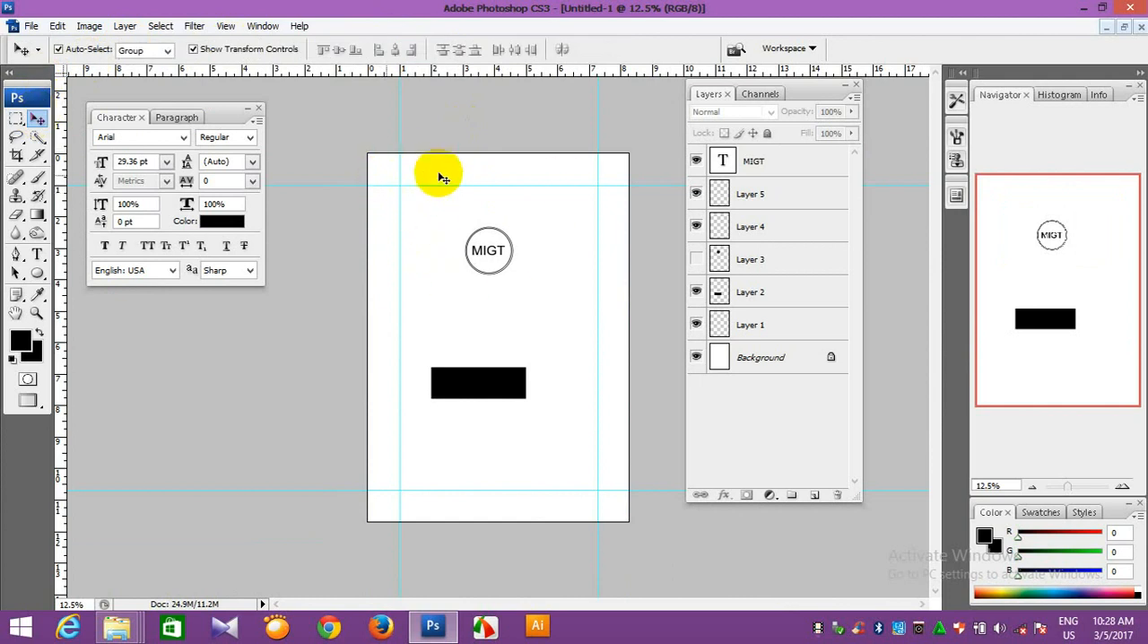
{"action": "mouse_move", "coordinate": [589, 248]}
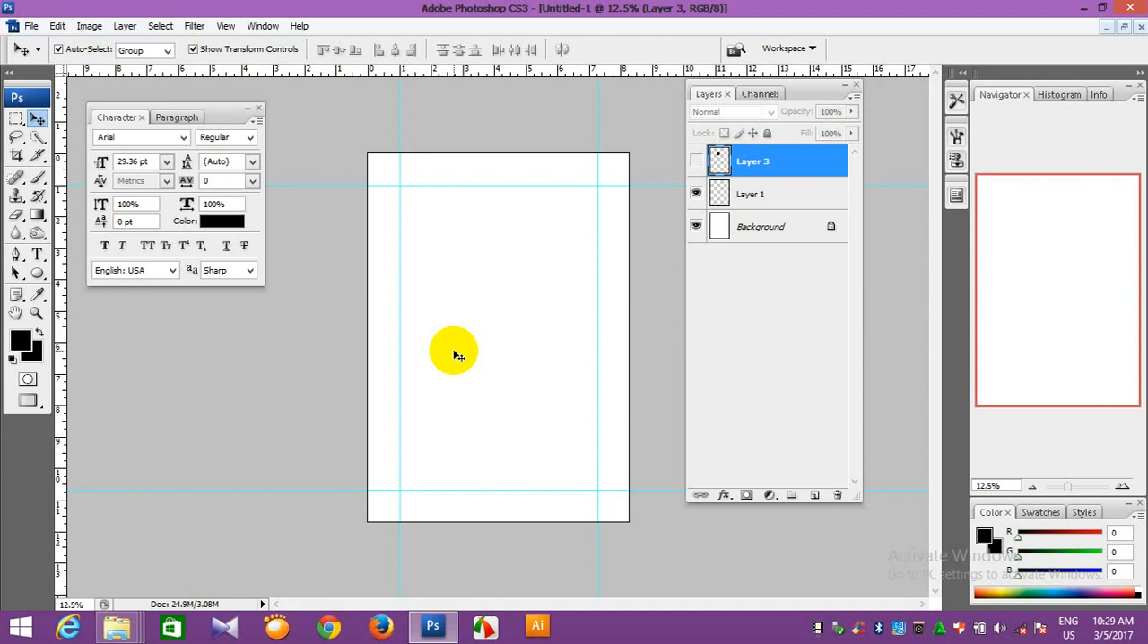
{"action": "mouse_move", "coordinate": [535, 124]}
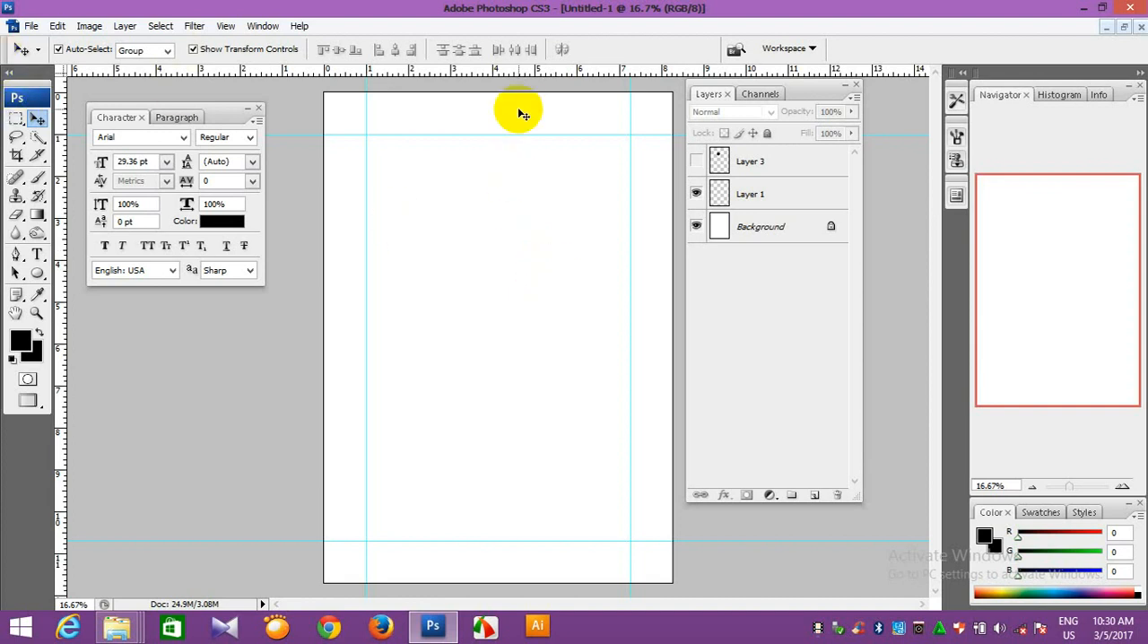
{"action": "mouse_move", "coordinate": [402, 273]}
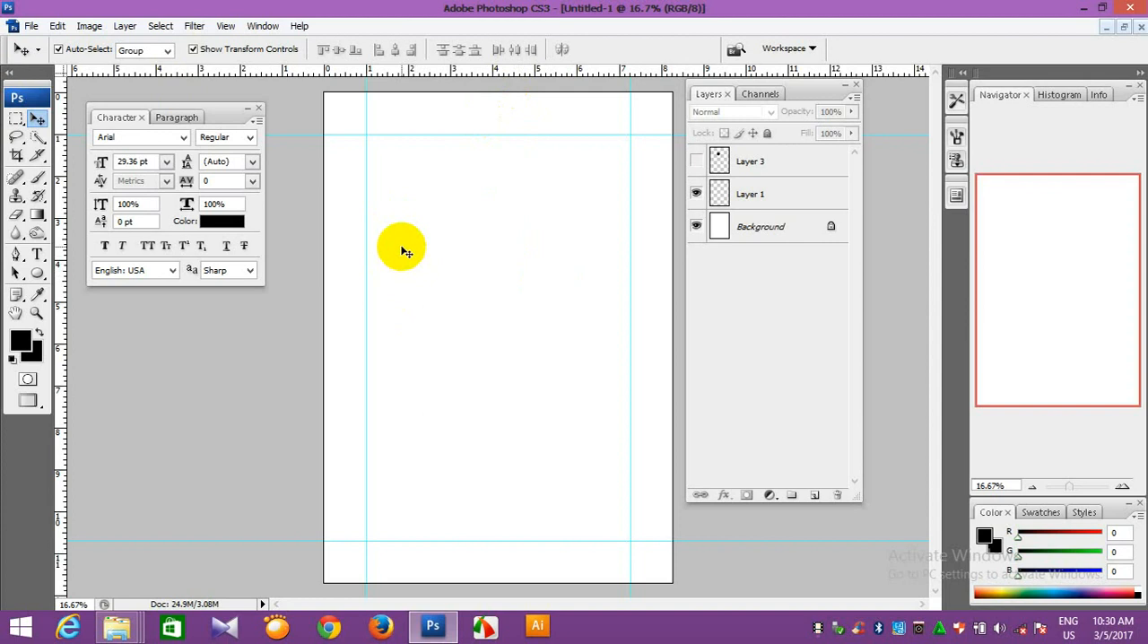
Set the Rectangular Marquee style to Normal so selections can be any size.
{"action": "left_click", "coordinate": [16, 118]}
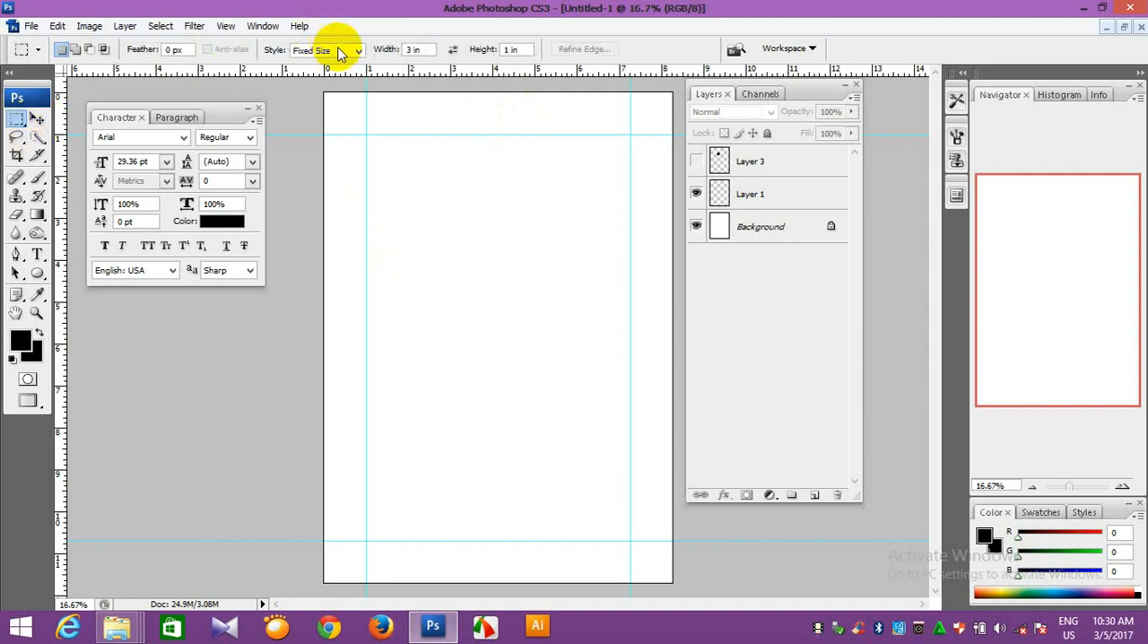
{"action": "left_click", "coordinate": [326, 50]}
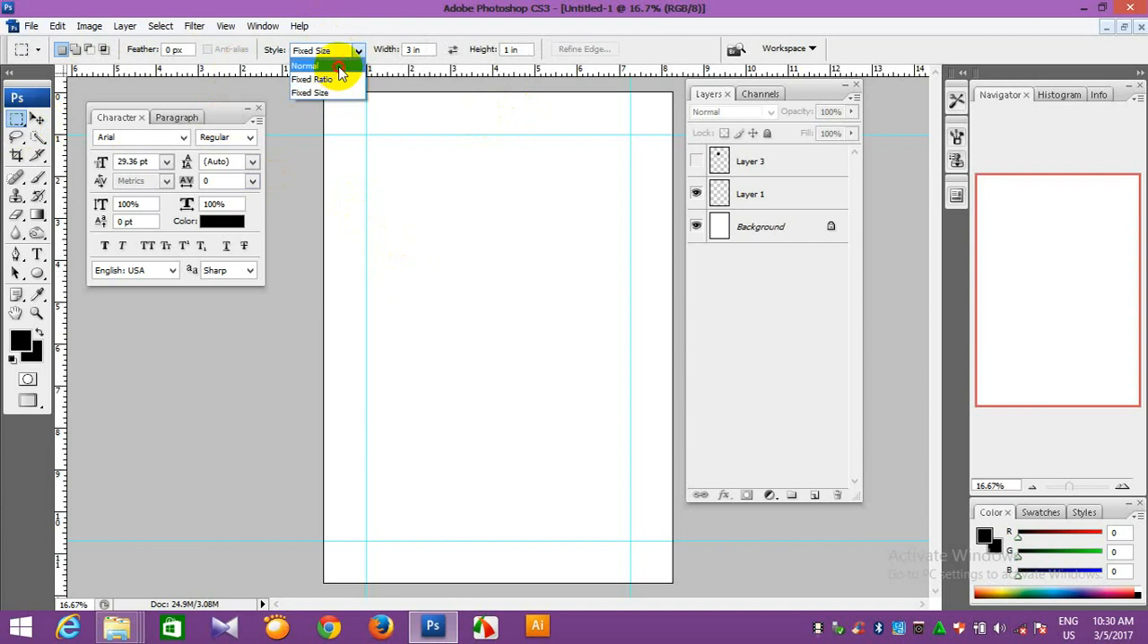
{"action": "left_click", "coordinate": [305, 64]}
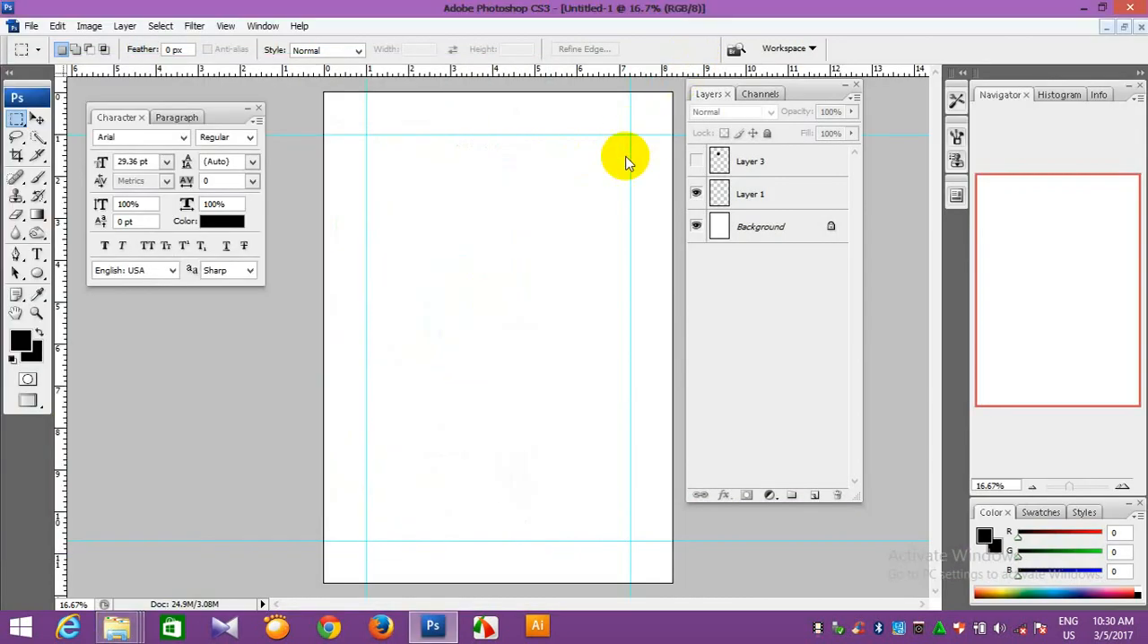
{"action": "mouse_move", "coordinate": [603, 242]}
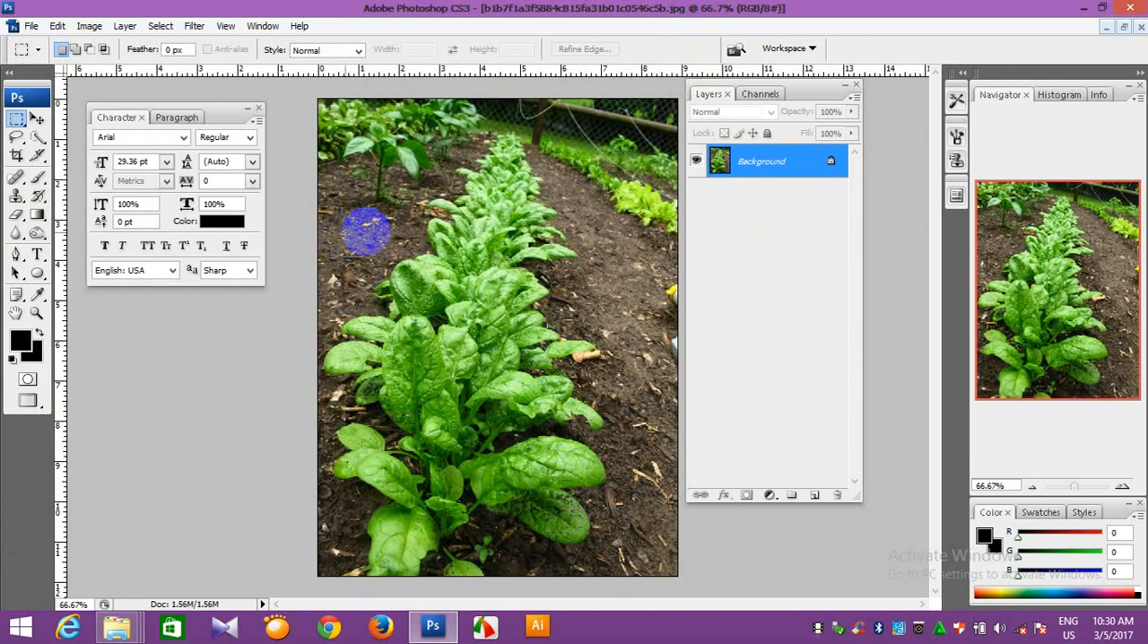
Drag a rectangular selection across the spinach photo, then redraw it over the plants.
{"action": "left_click", "coordinate": [370, 277]}
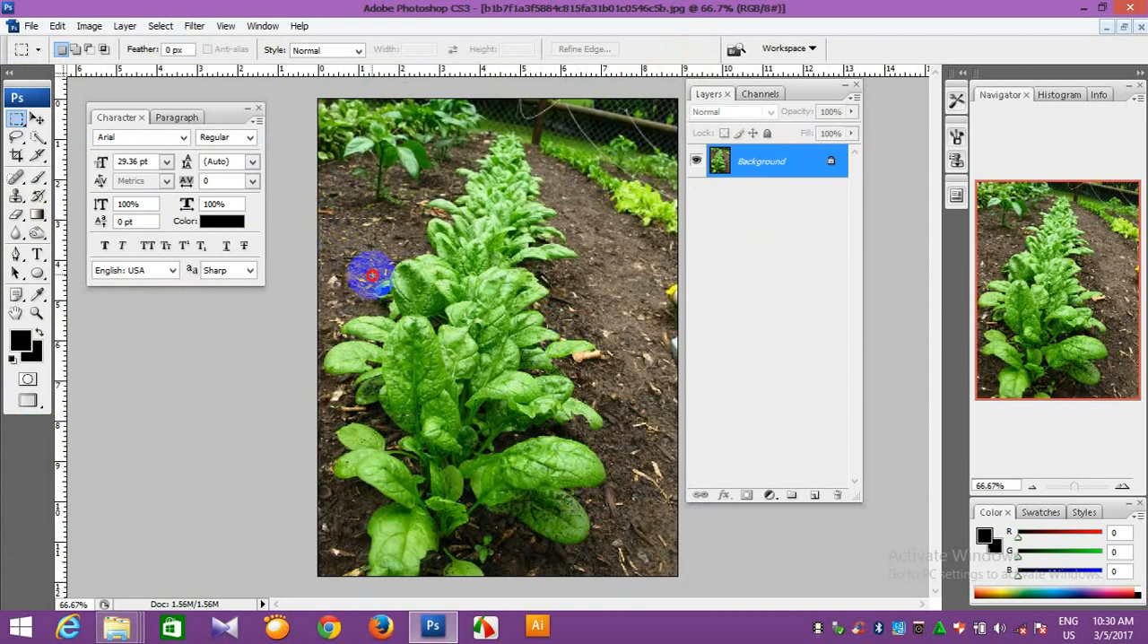
{"action": "left_click_drag", "start_coordinate": [373, 272], "coordinate": [613, 283]}
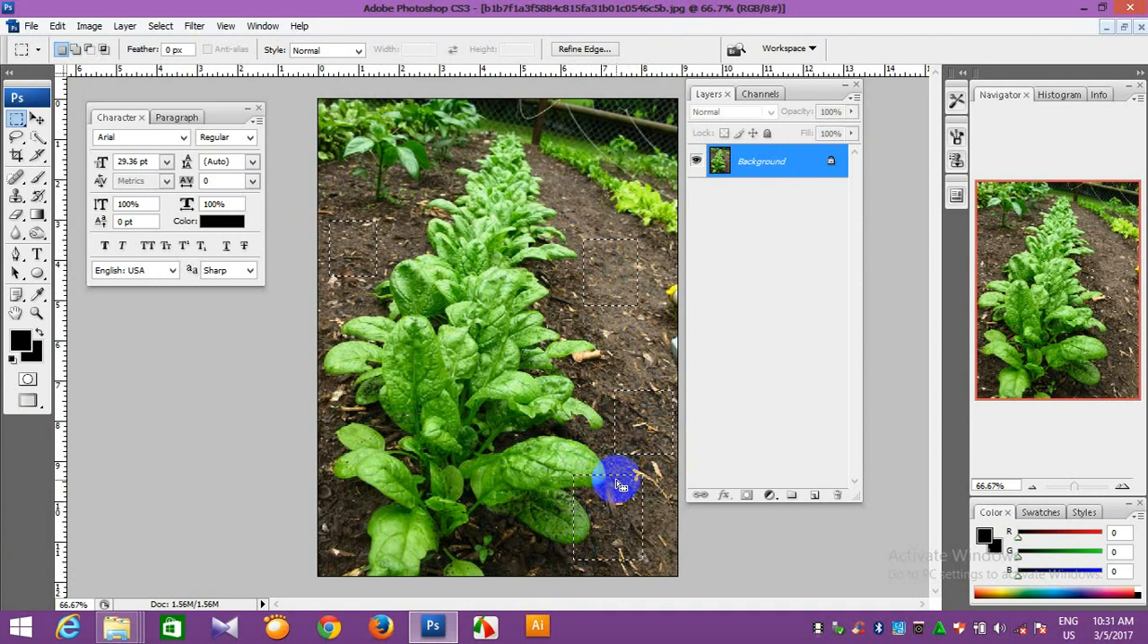
{"action": "left_click_drag", "start_coordinate": [619, 485], "coordinate": [560, 523]}
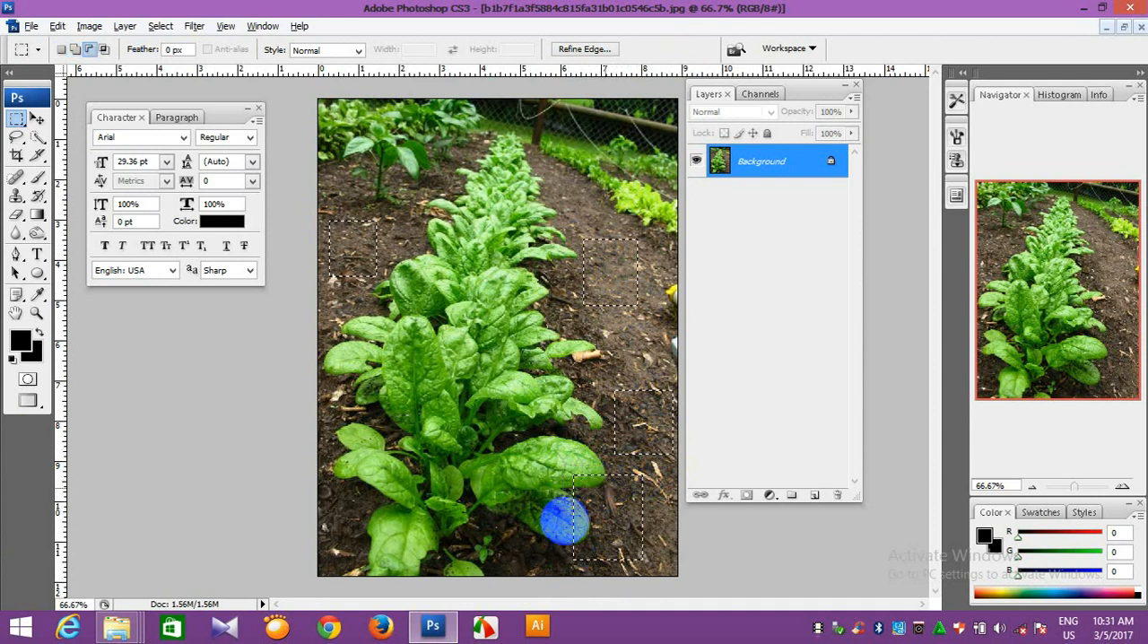